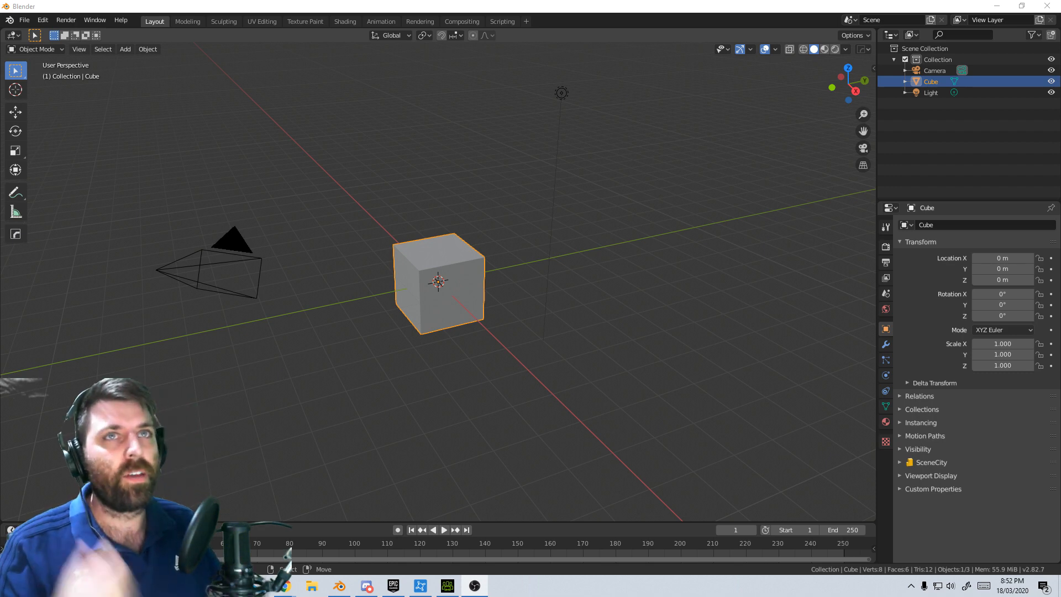
Enable the Object: Cell Fracture add-on via Preferences, searching for 'cell'
click(42, 20)
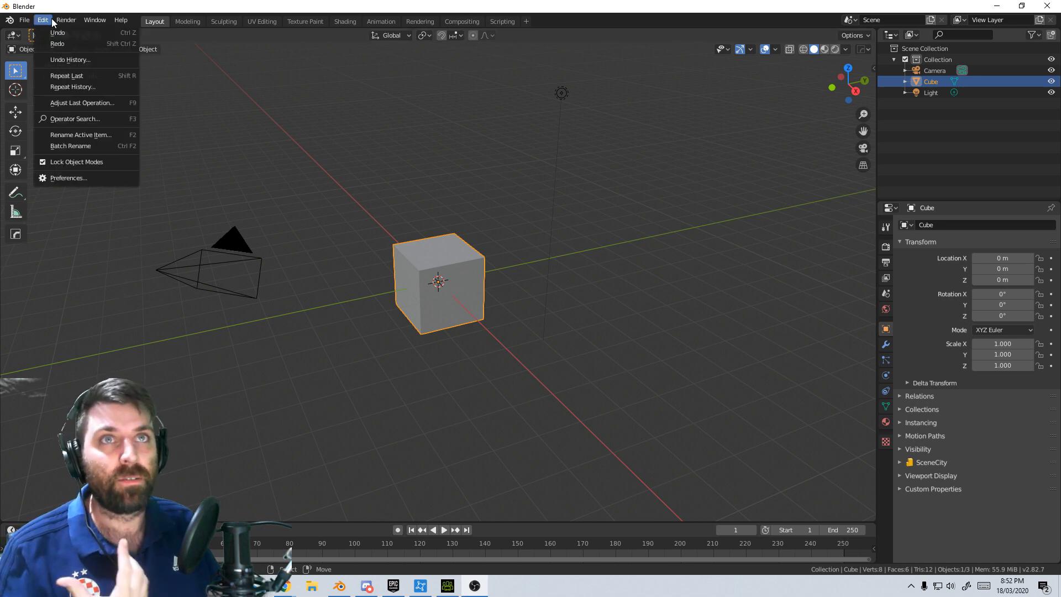
click(67, 177)
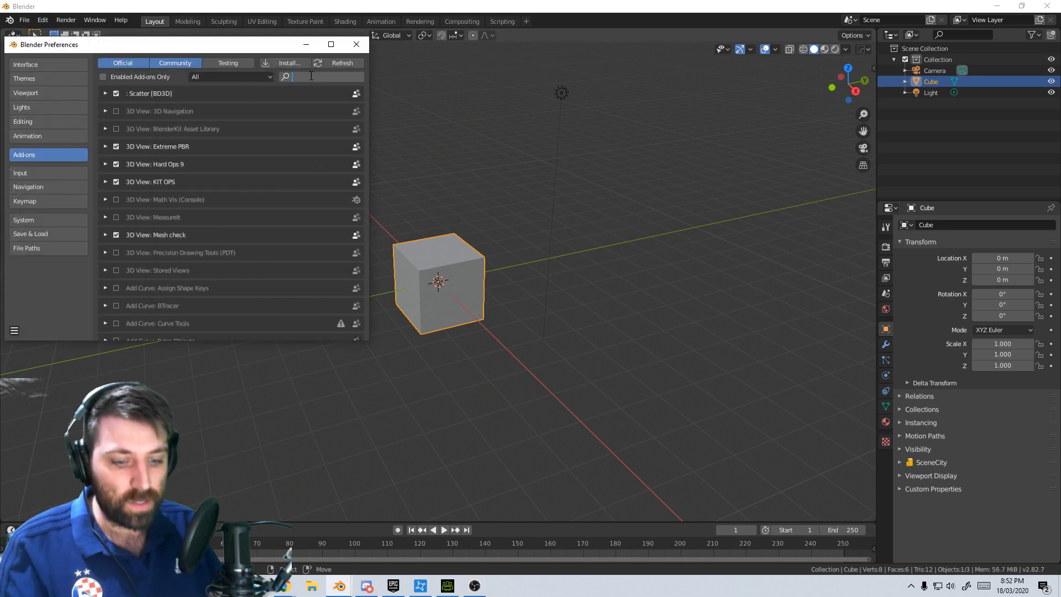
text(cell)
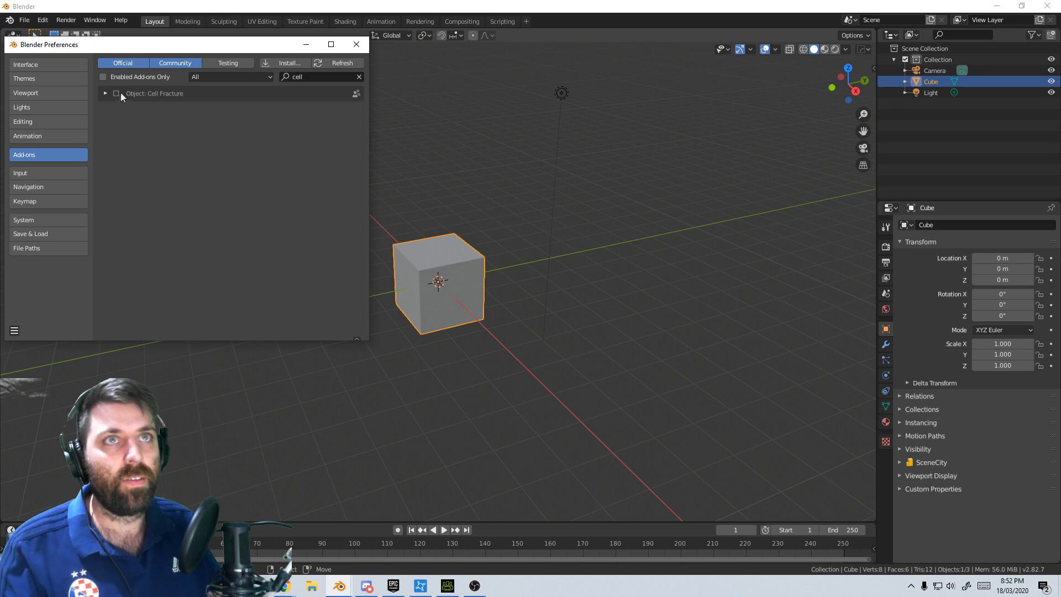
click(356, 44)
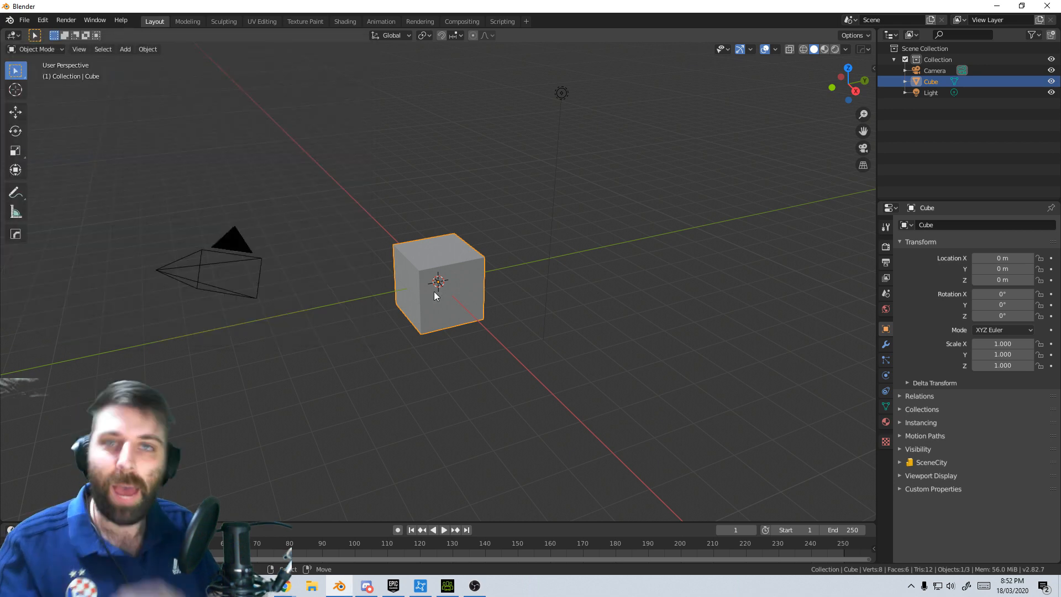
mouse_move(465, 312)
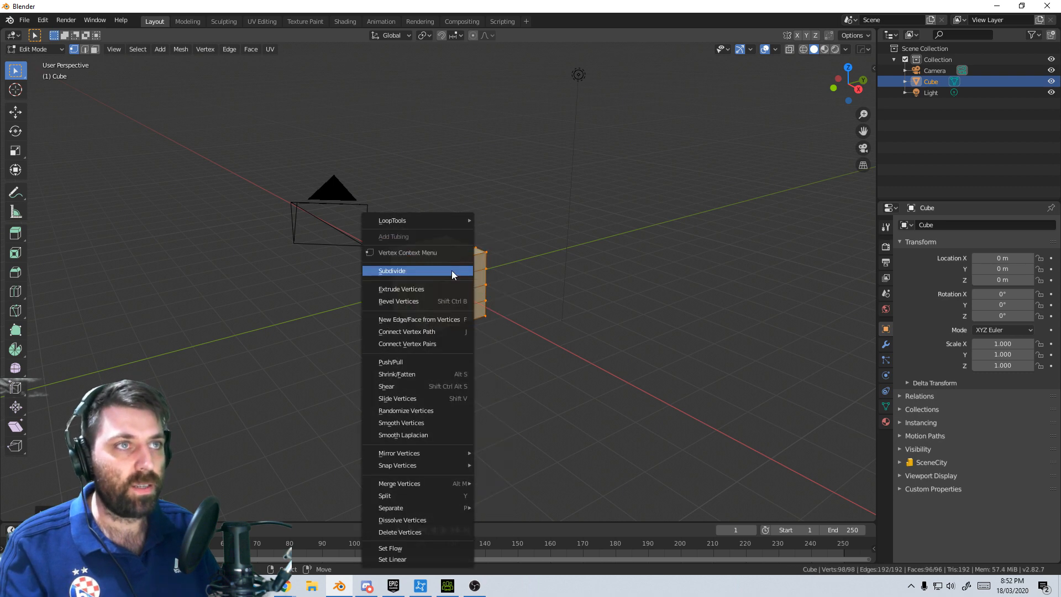
Subdivide the cube's mesh in Edit Mode and return to Object Mode
click(392, 271)
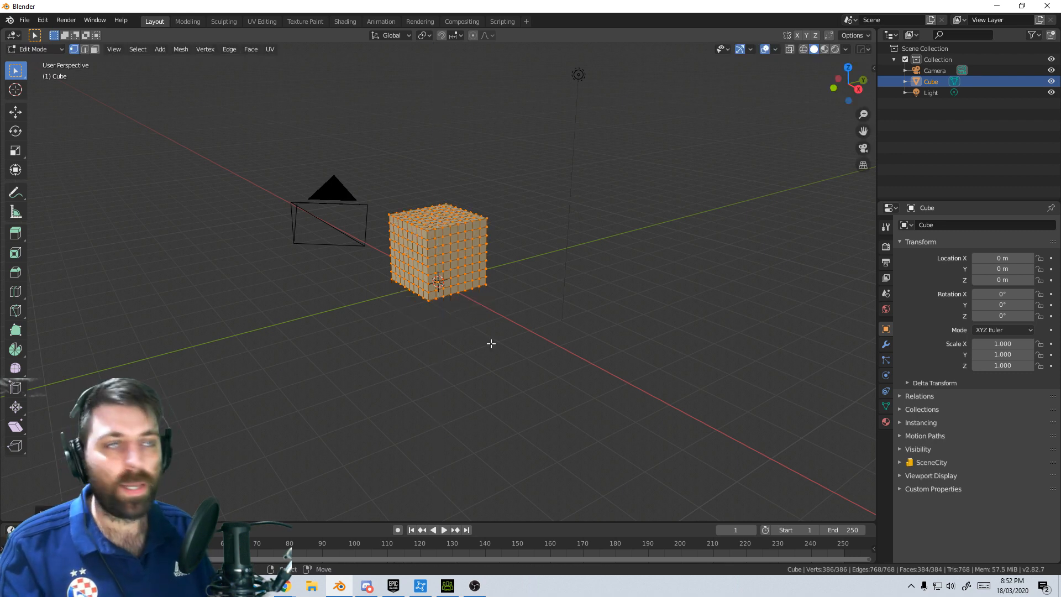
key(Tab)
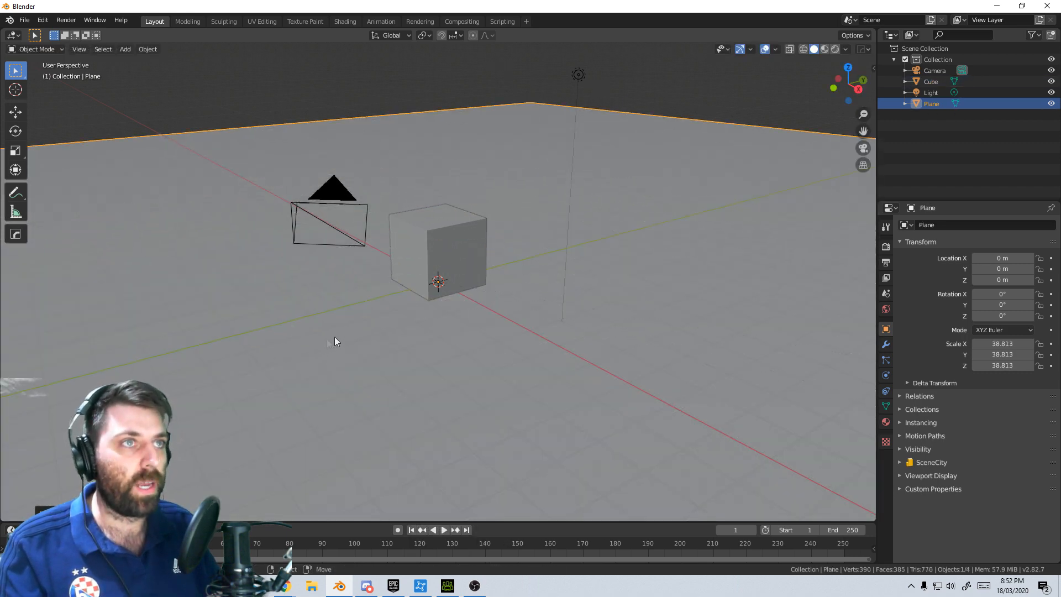
Assign the cube the Tiles20 material from the Extreme PBR library's Tiles category
click(438, 251)
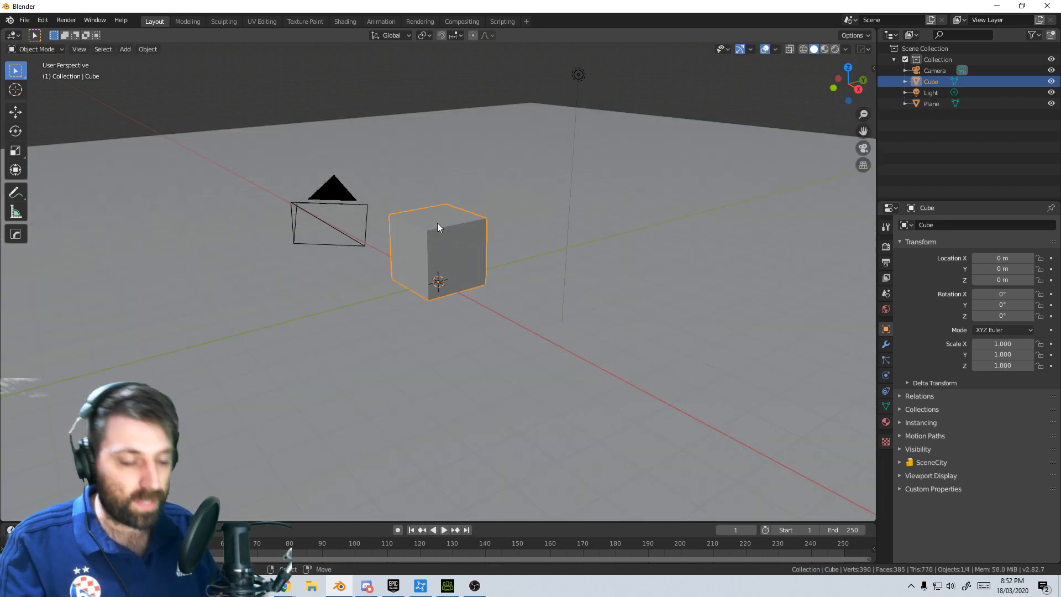
mouse_move(445, 257)
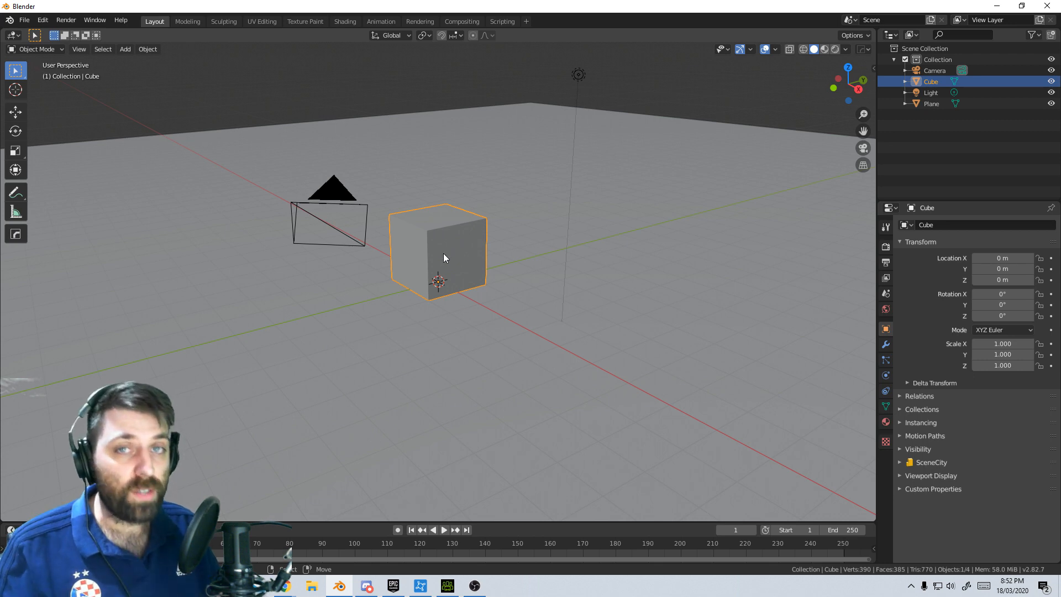
mouse_move(598, 338)
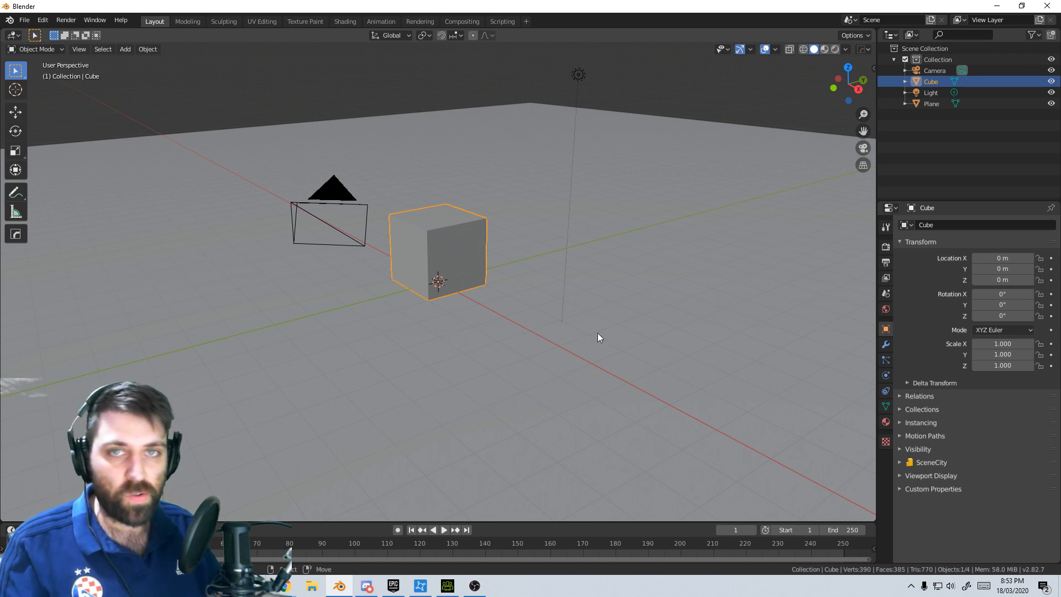
key(n)
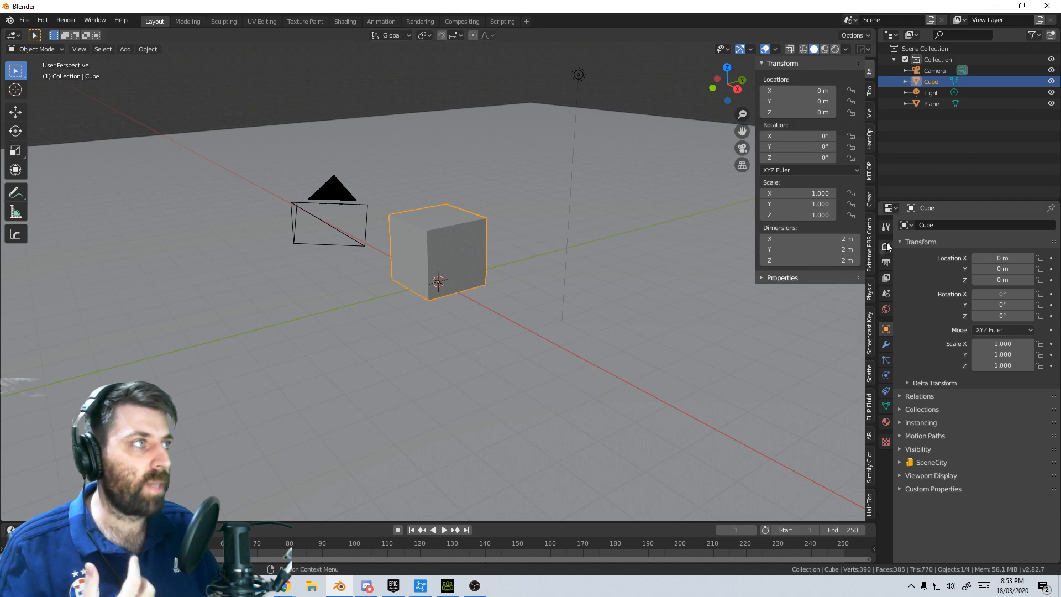
click(870, 251)
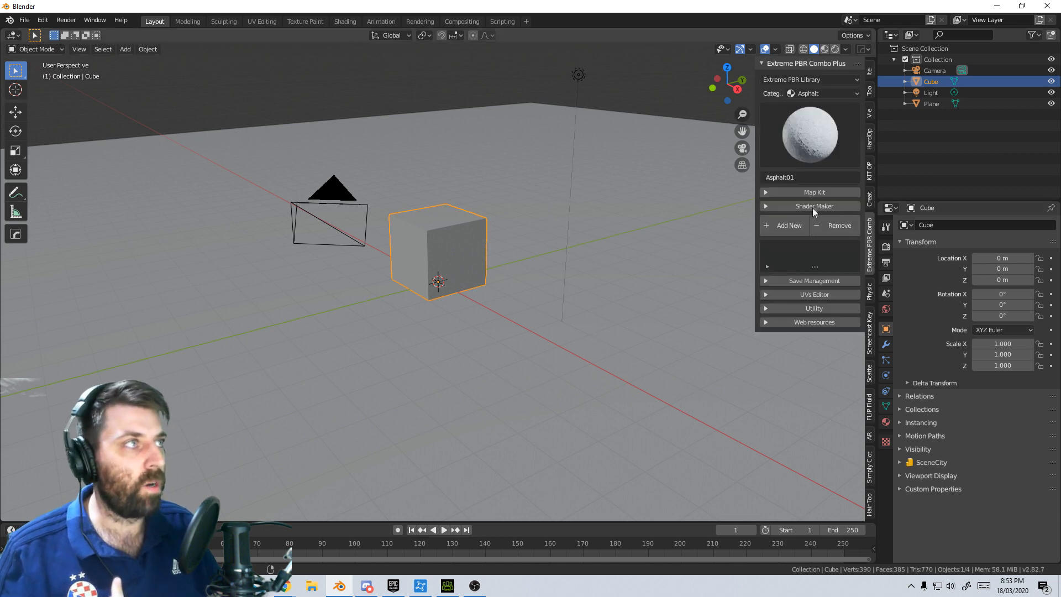
click(809, 93)
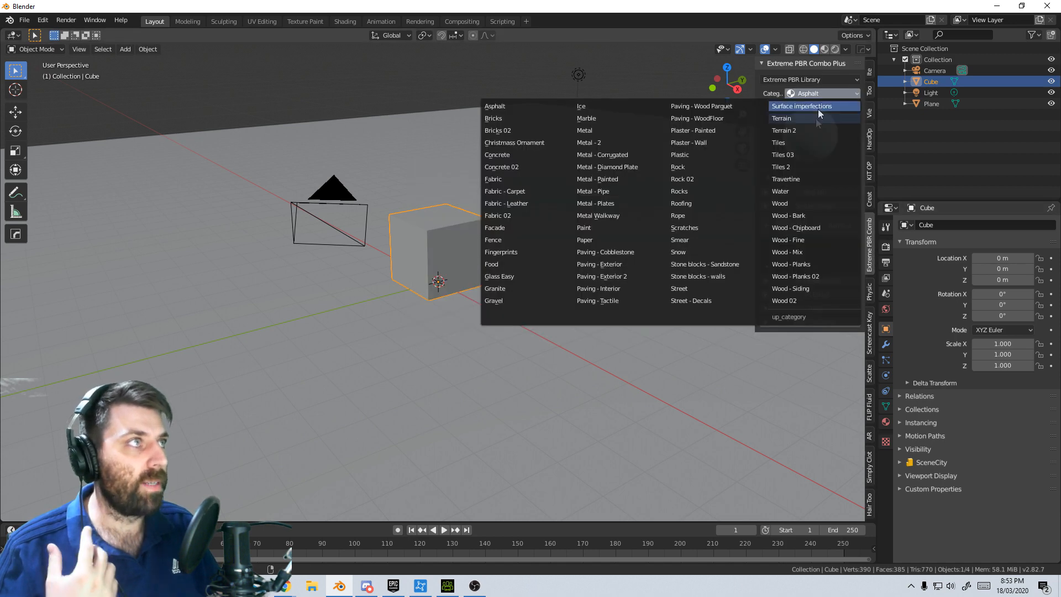
click(778, 143)
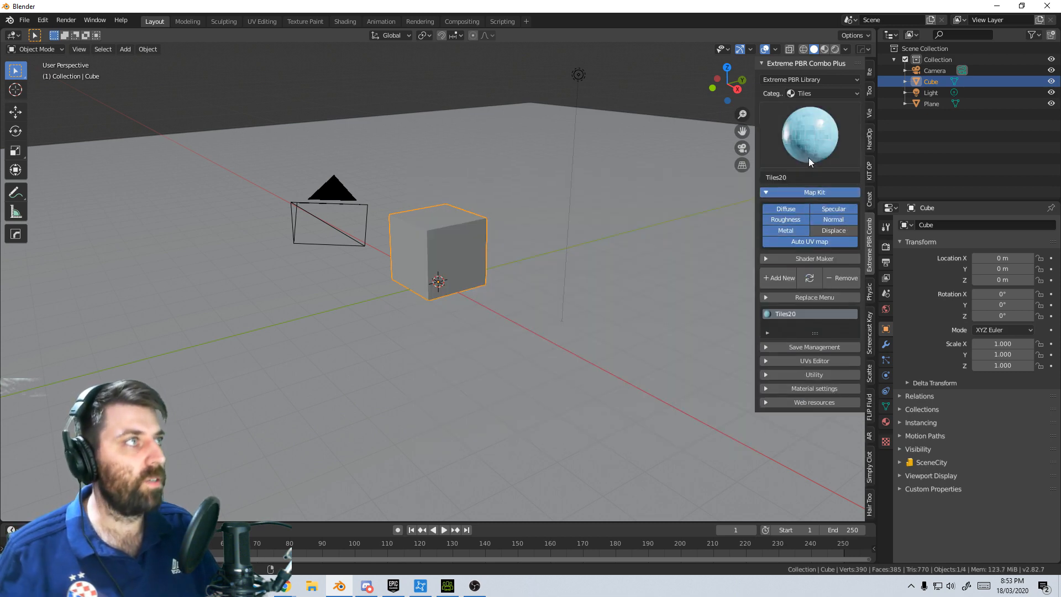
click(811, 93)
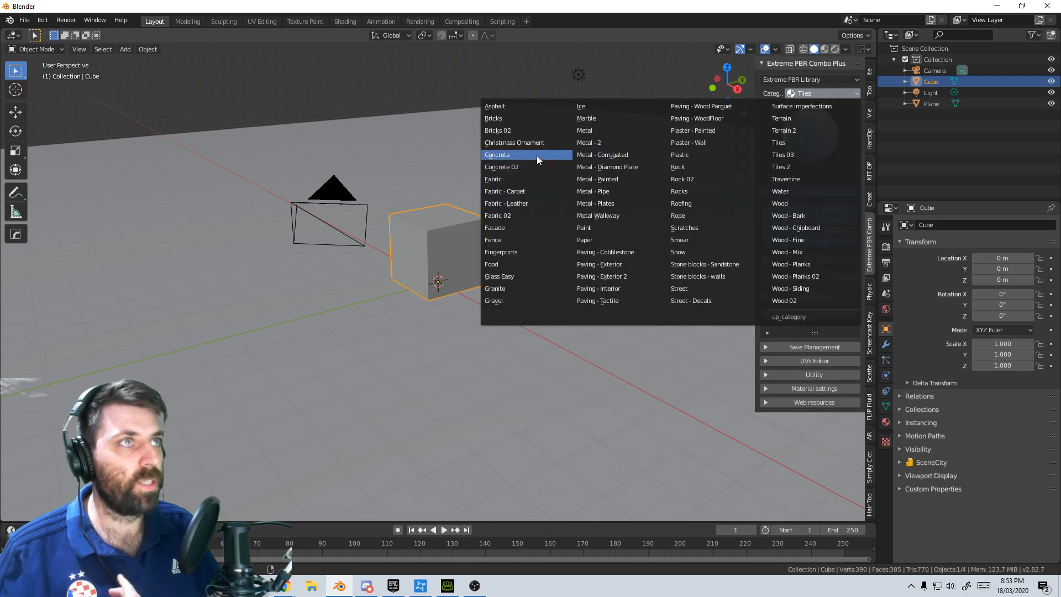
click(496, 154)
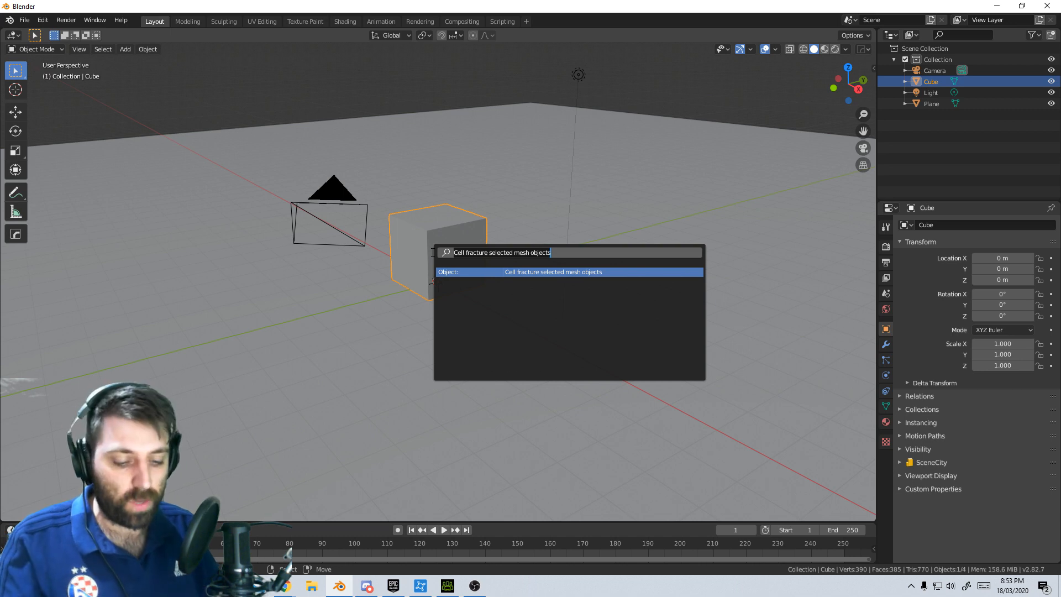
Run Cell Fracture on the cube with interior faces set to material index 1
click(553, 272)
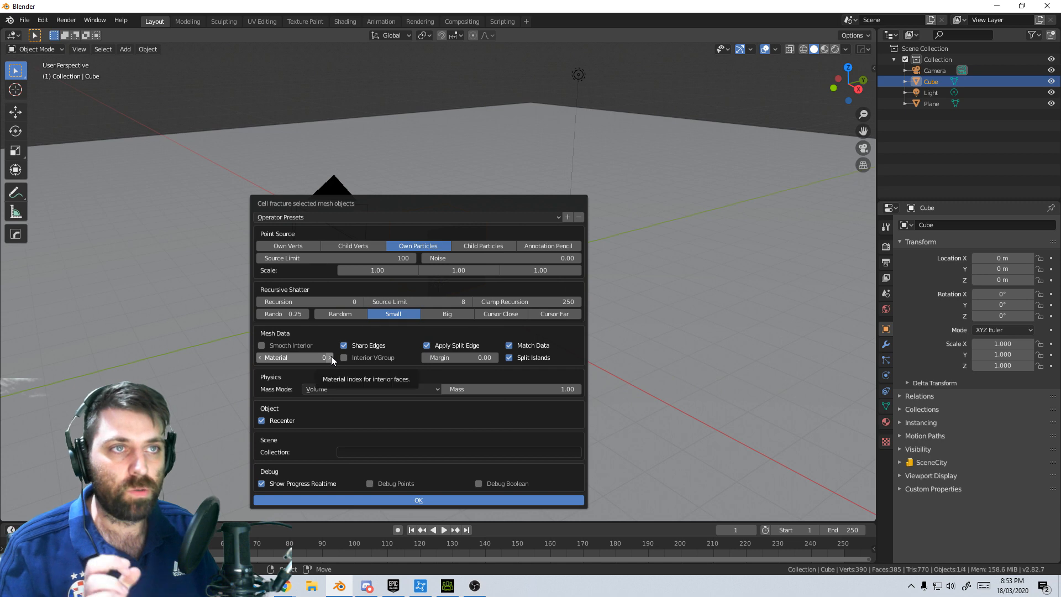
click(292, 358)
text(1)
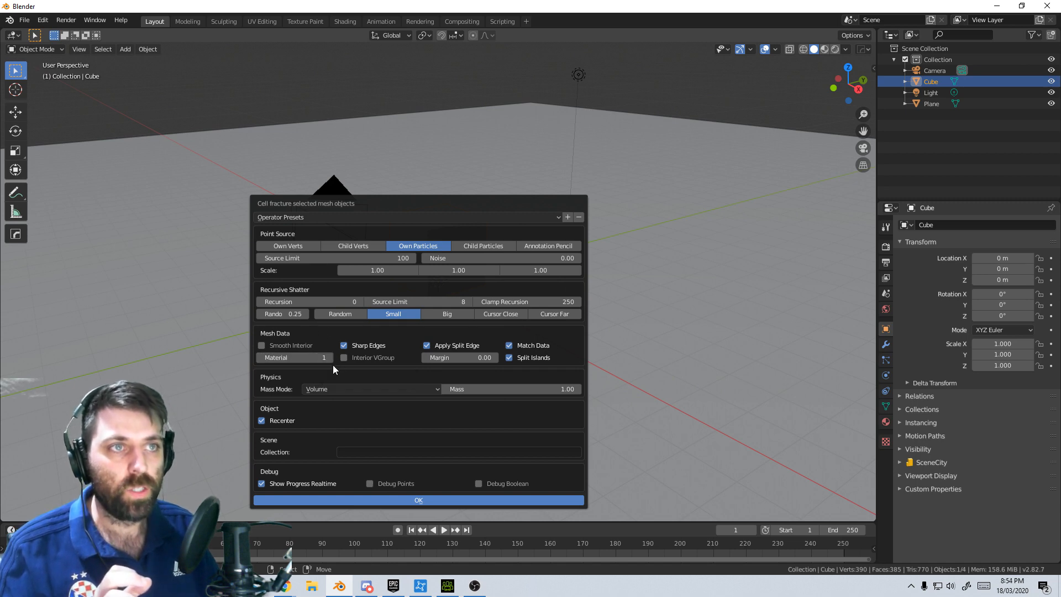
mouse_move(332, 358)
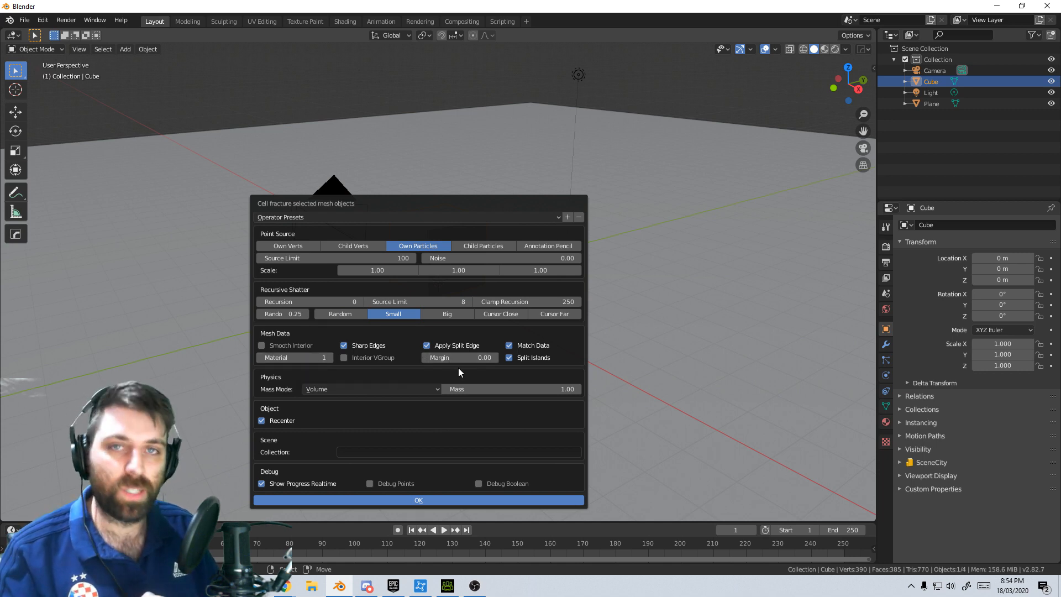
click(458, 357)
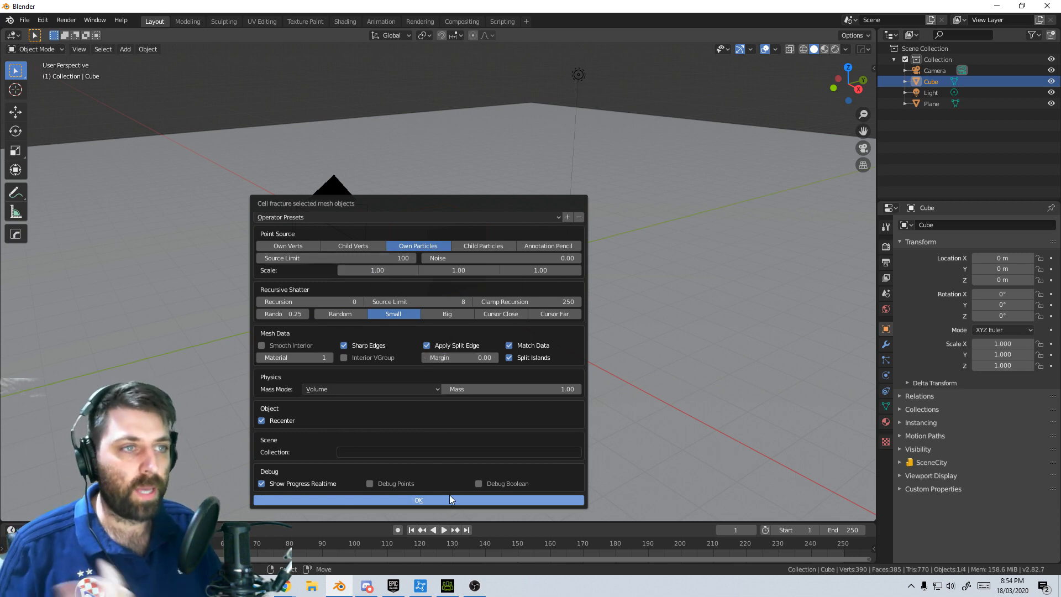
click(418, 500)
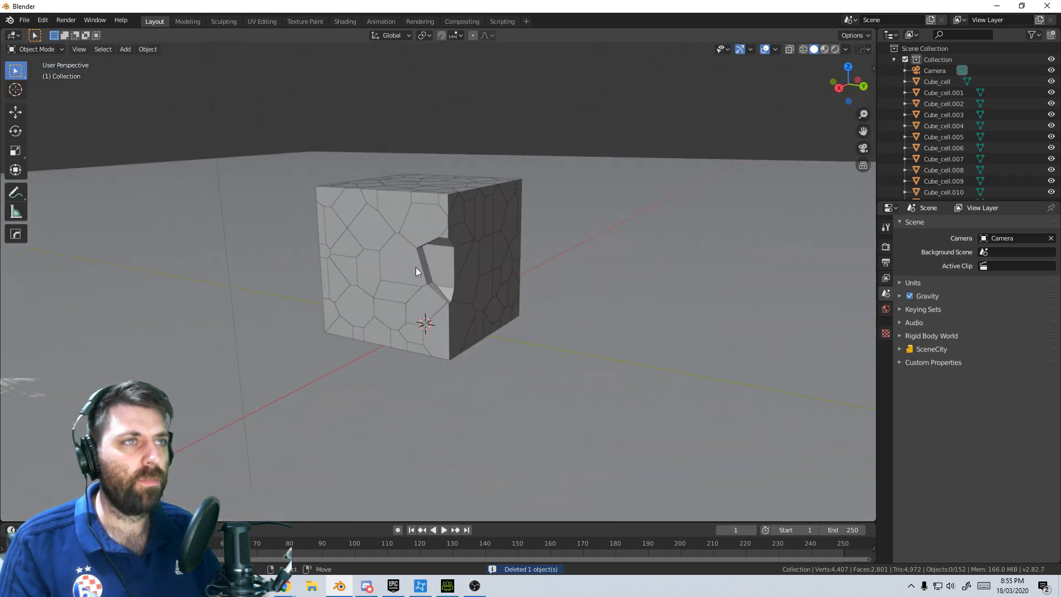
View the fractured cell pieces in wireframe shading after removing the original cube
key(z)
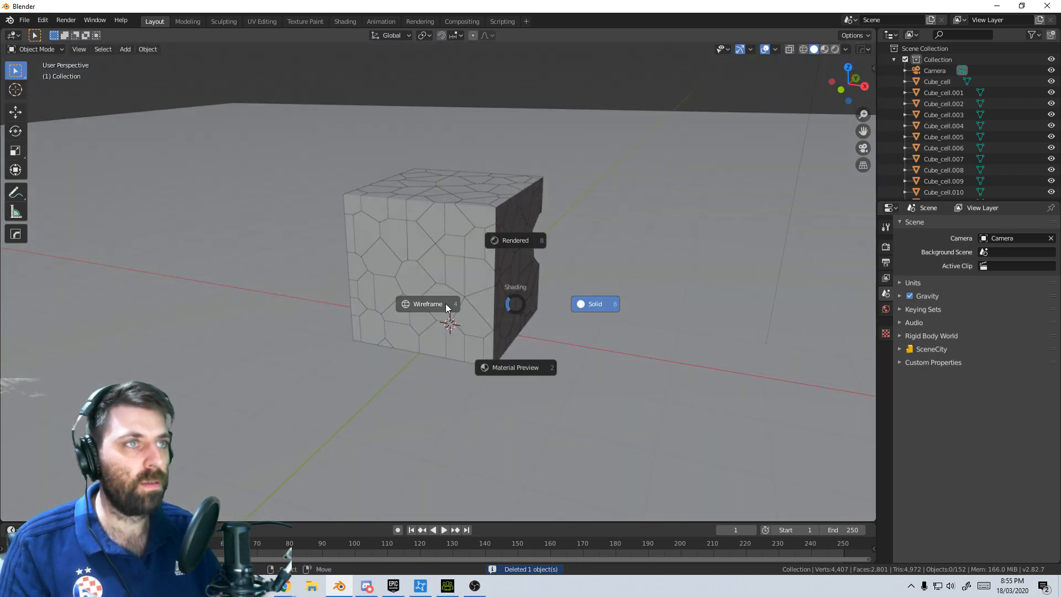
click(427, 304)
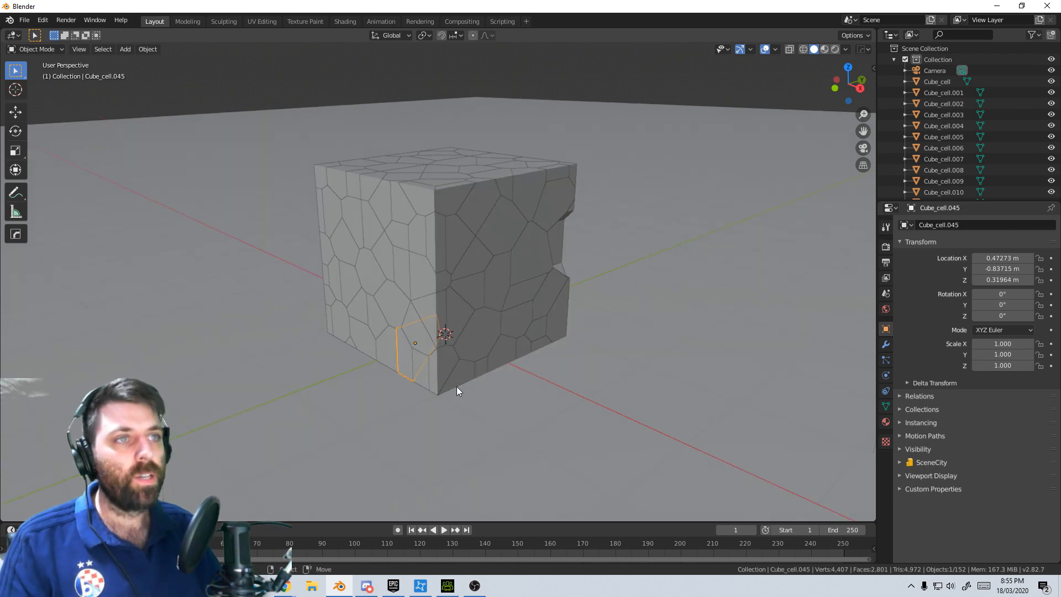
mouse_move(415, 371)
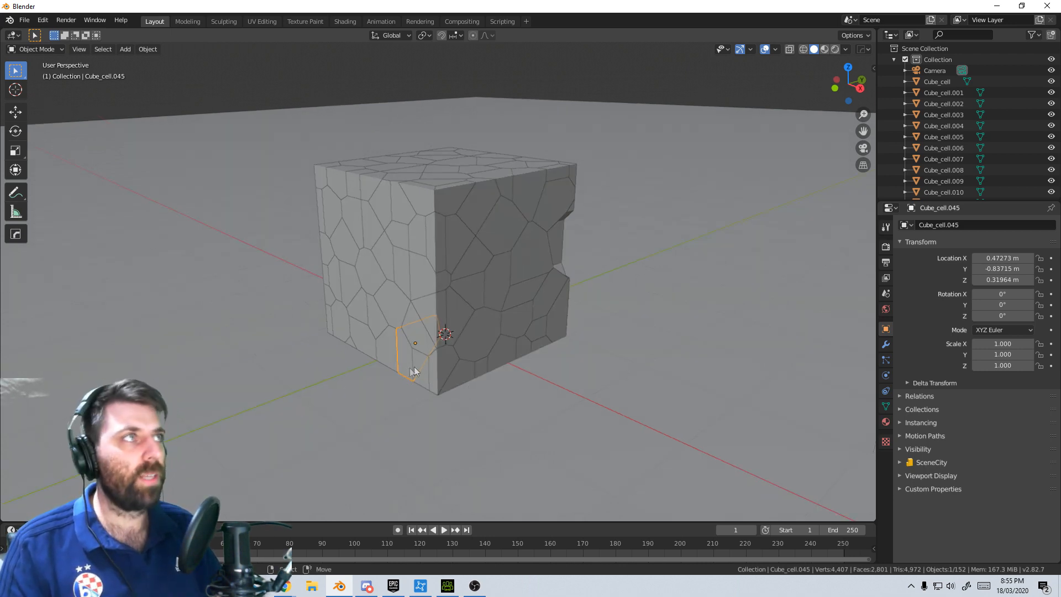
Inspect the tiled cube in Material Preview from another angle, then select all cell pieces
click(835, 49)
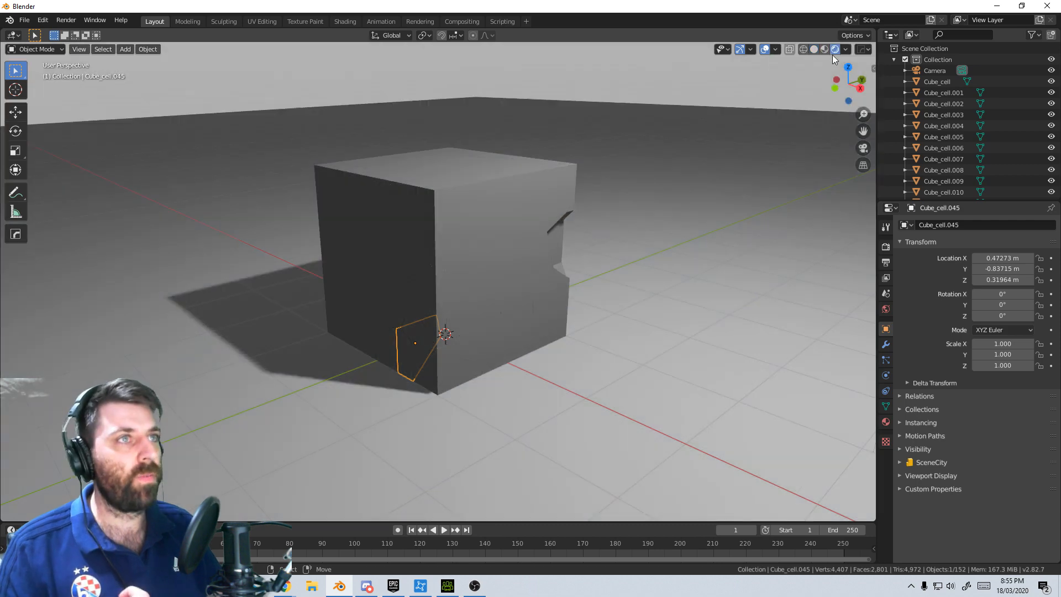
click(825, 49)
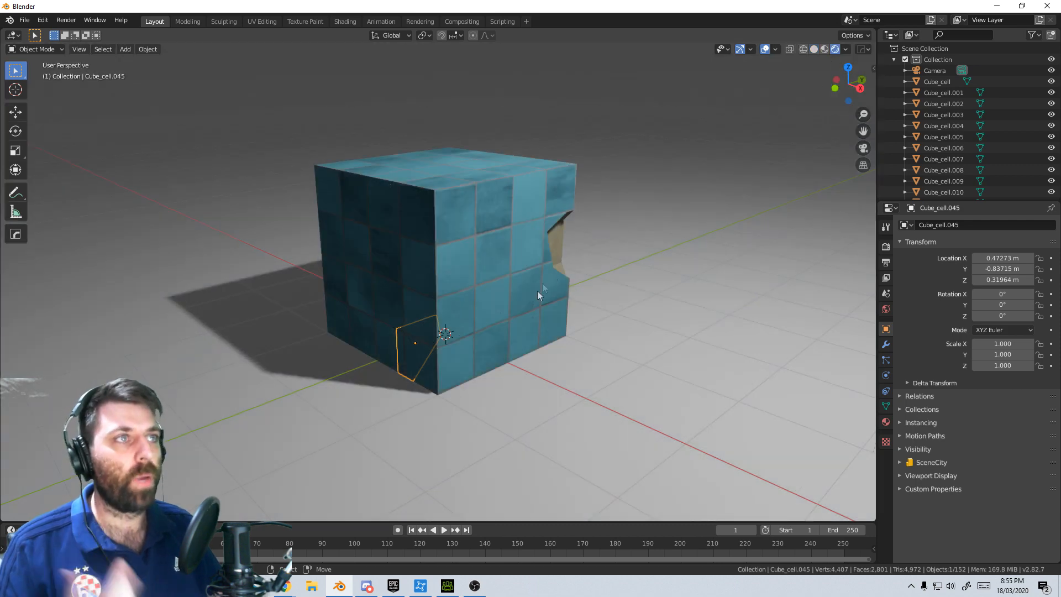
drag(538, 294, 433, 277)
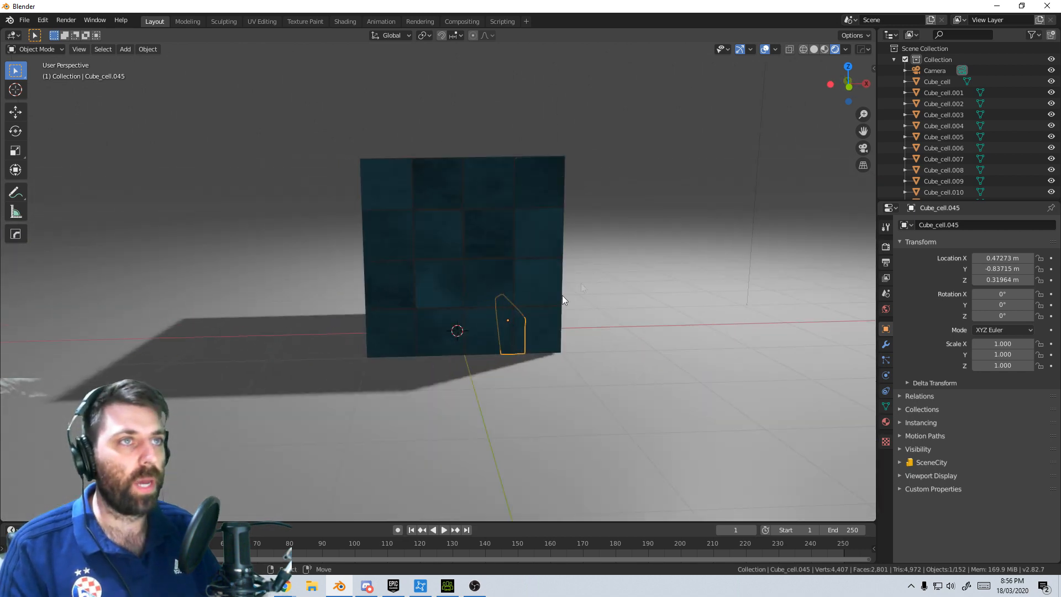
key(3)
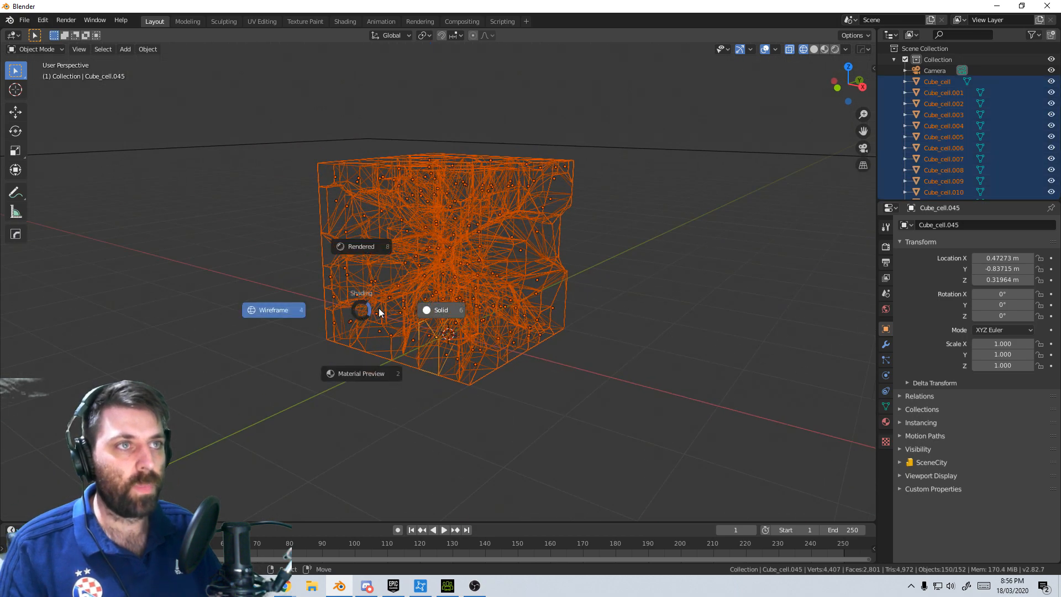
click(441, 309)
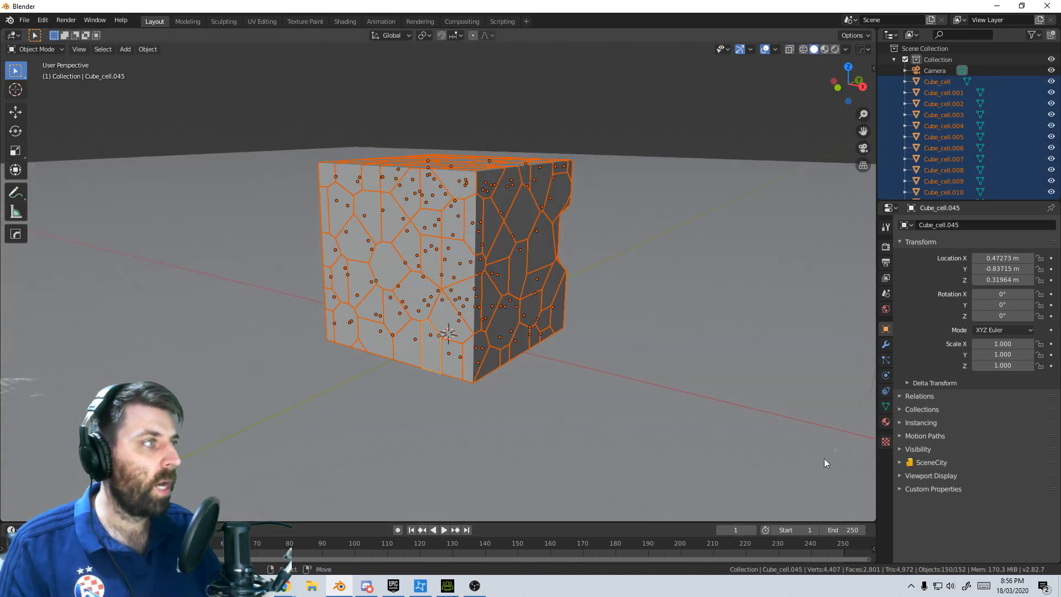
click(885, 376)
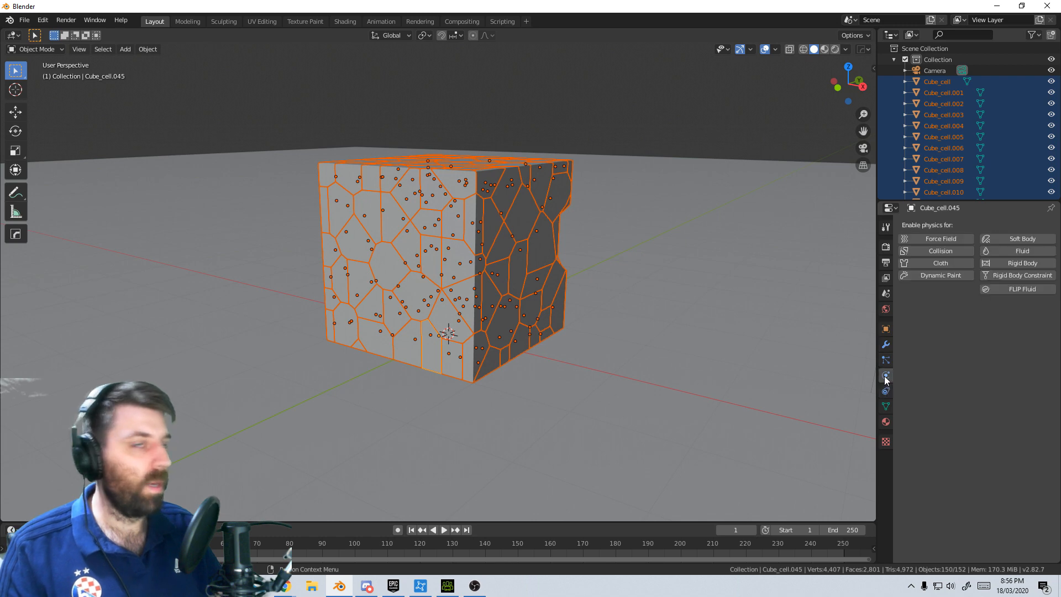
Add rigid body physics to the active piece with Deactivation and Start Deactivated enabled
click(1017, 263)
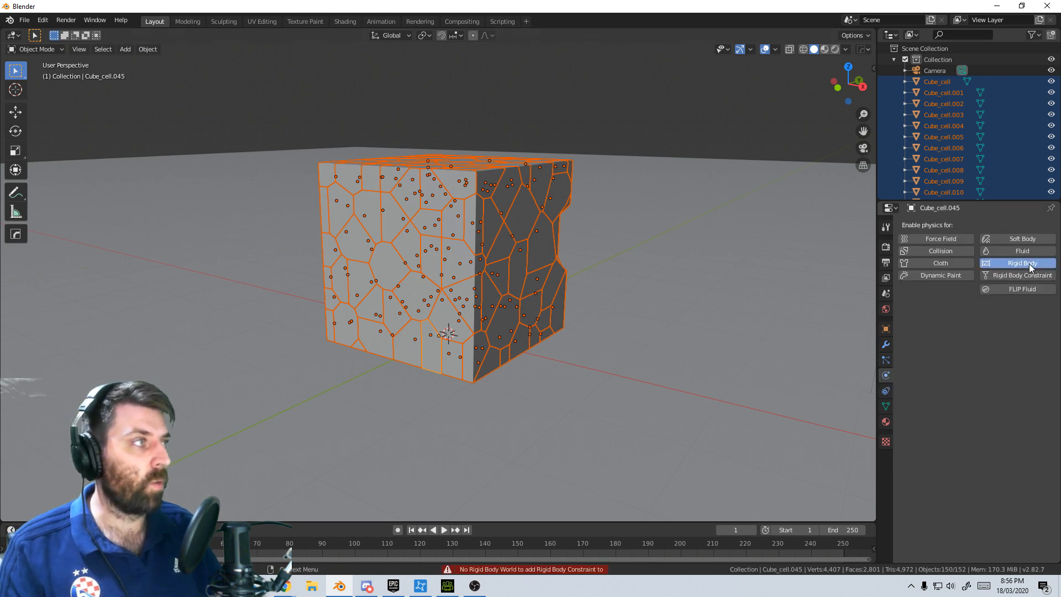
click(1018, 263)
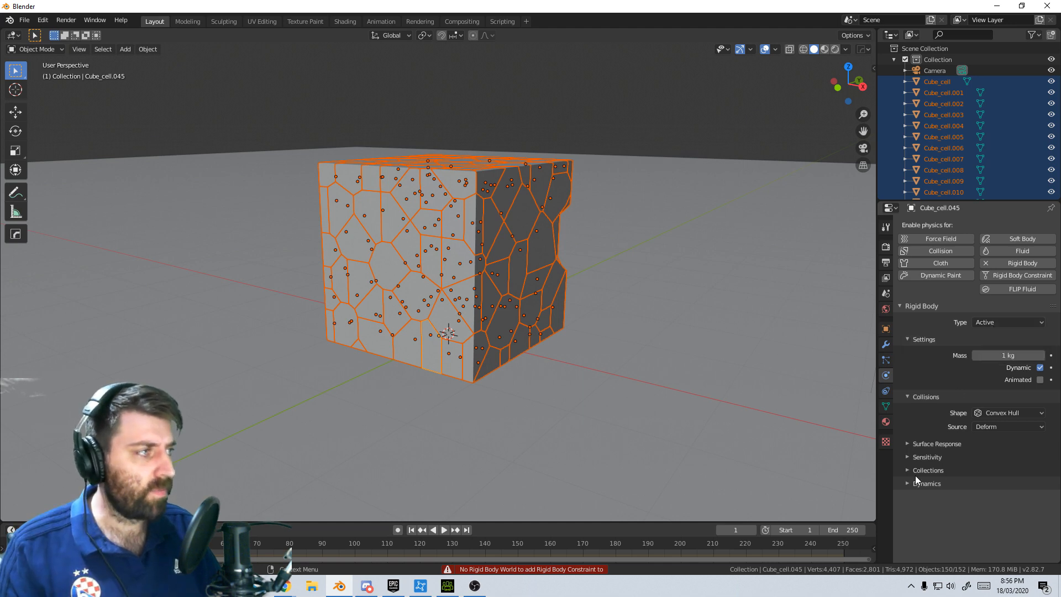
click(928, 483)
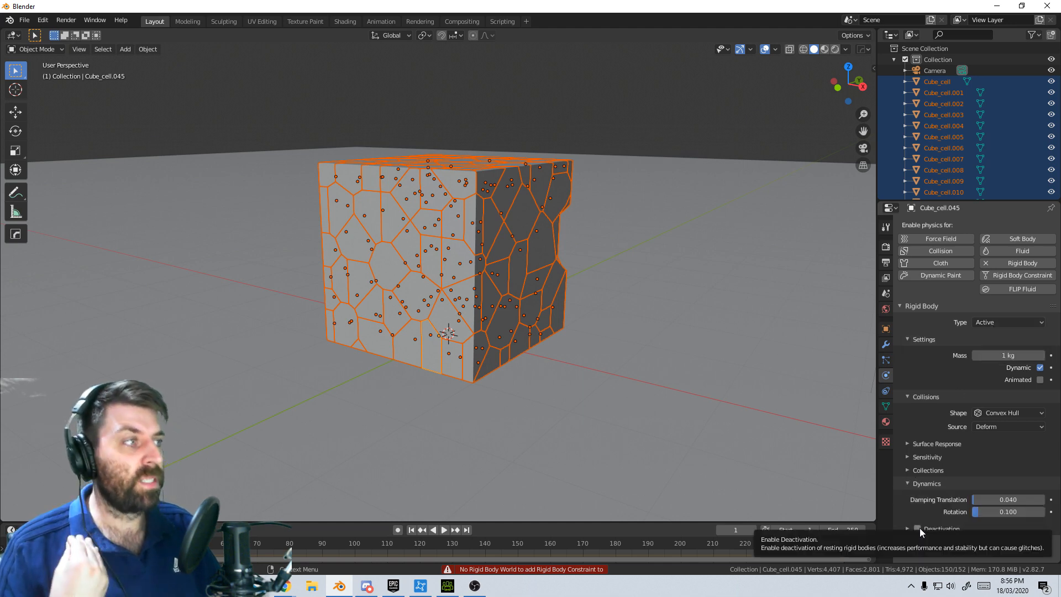
click(917, 529)
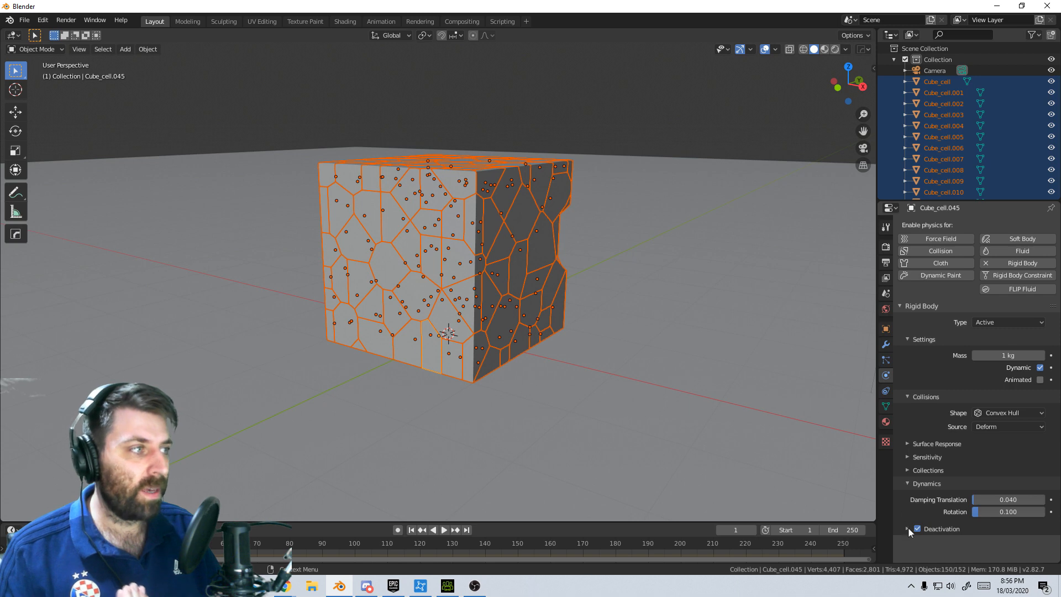
click(917, 528)
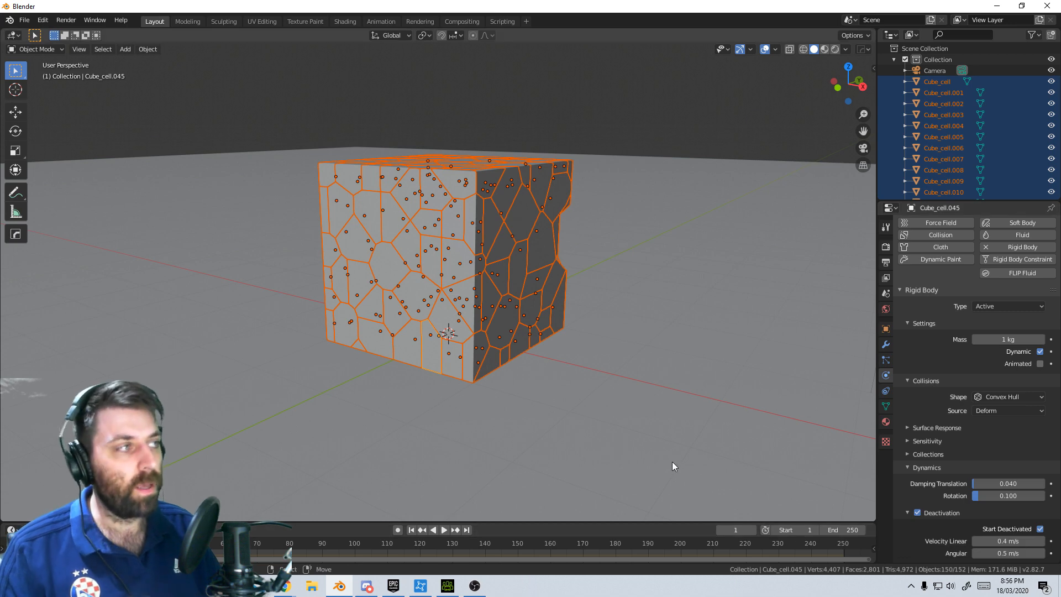
mouse_move(439, 366)
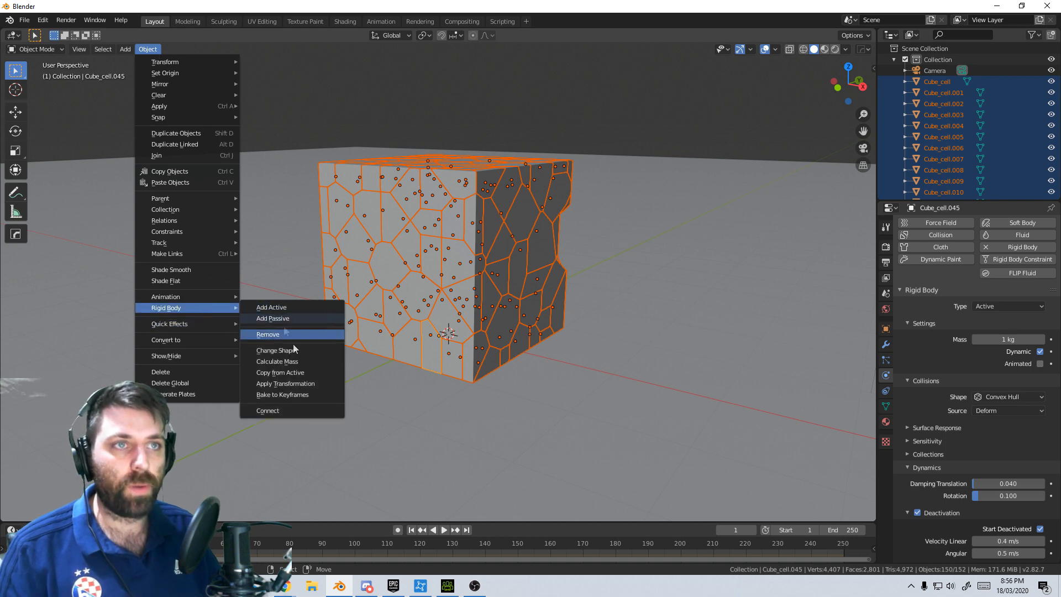
Copy the rigid body settings from the active piece to all cells and test-play the simulation
click(267, 334)
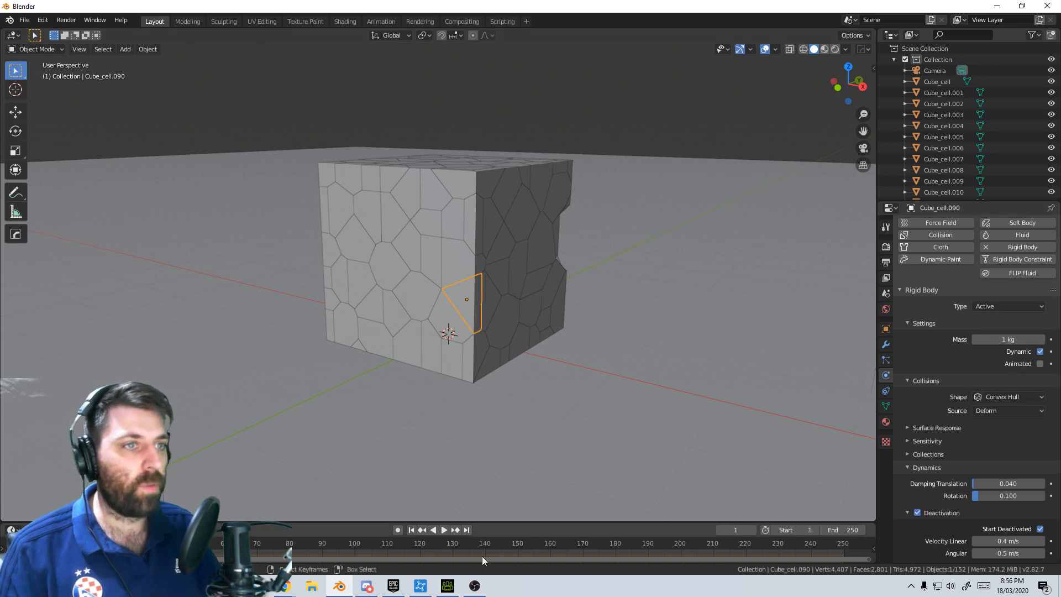
click(443, 529)
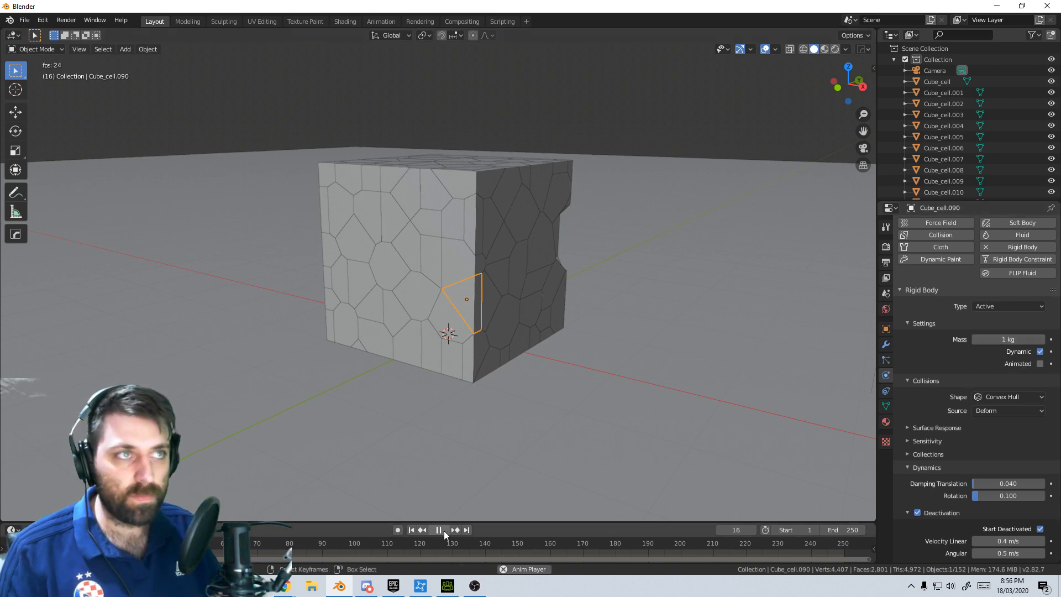
click(438, 529)
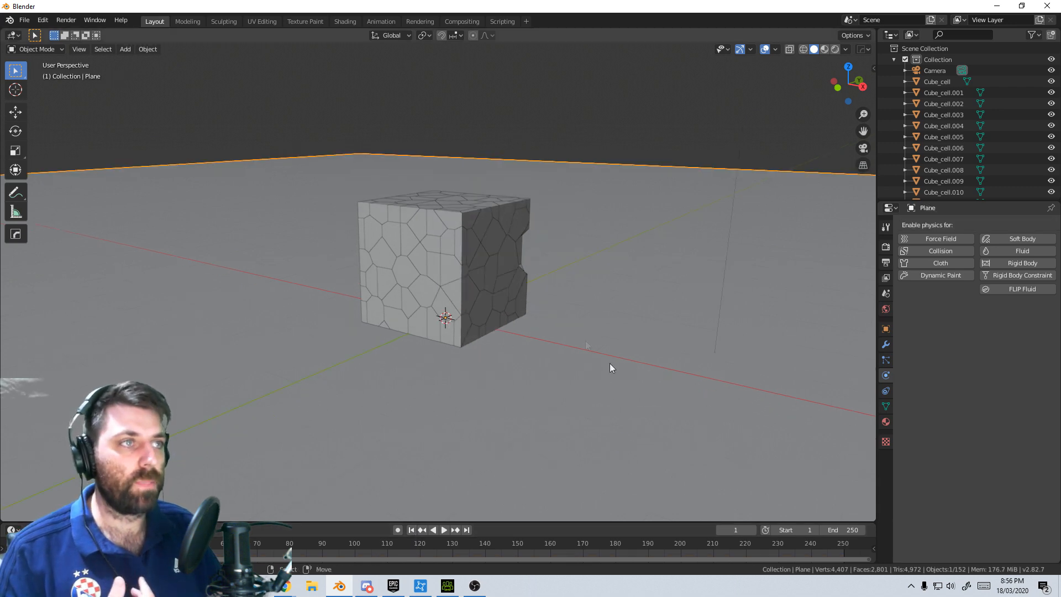
Give the ground plane rigid body physics of type Passive
click(1021, 263)
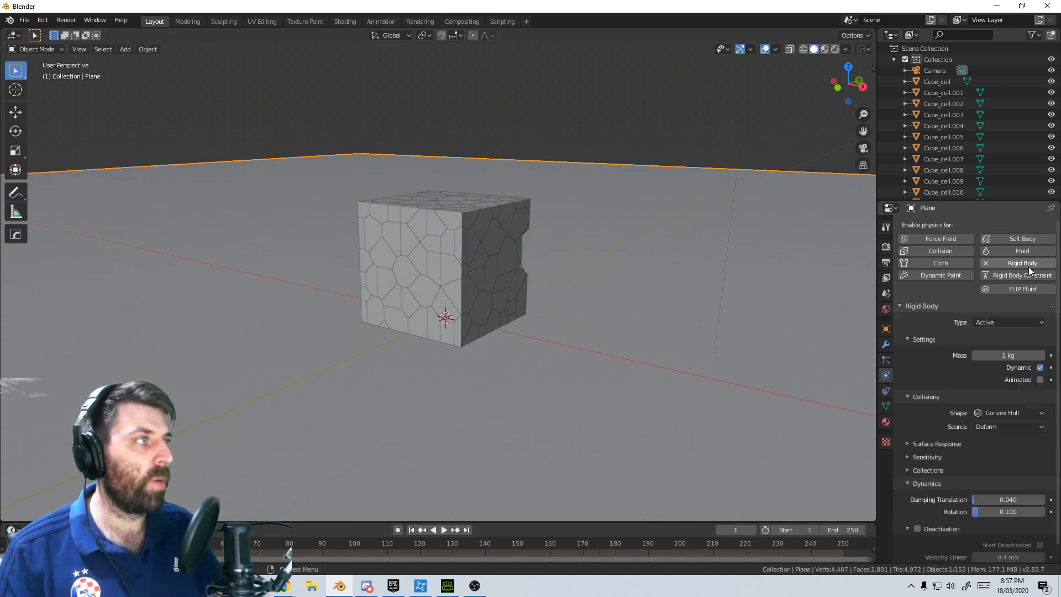
click(1007, 321)
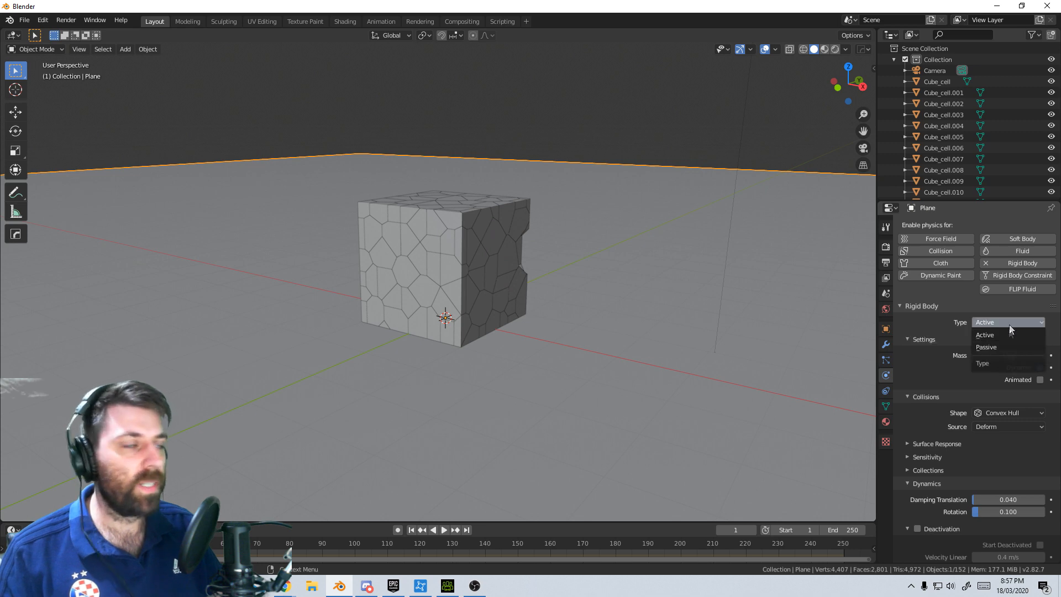
click(987, 346)
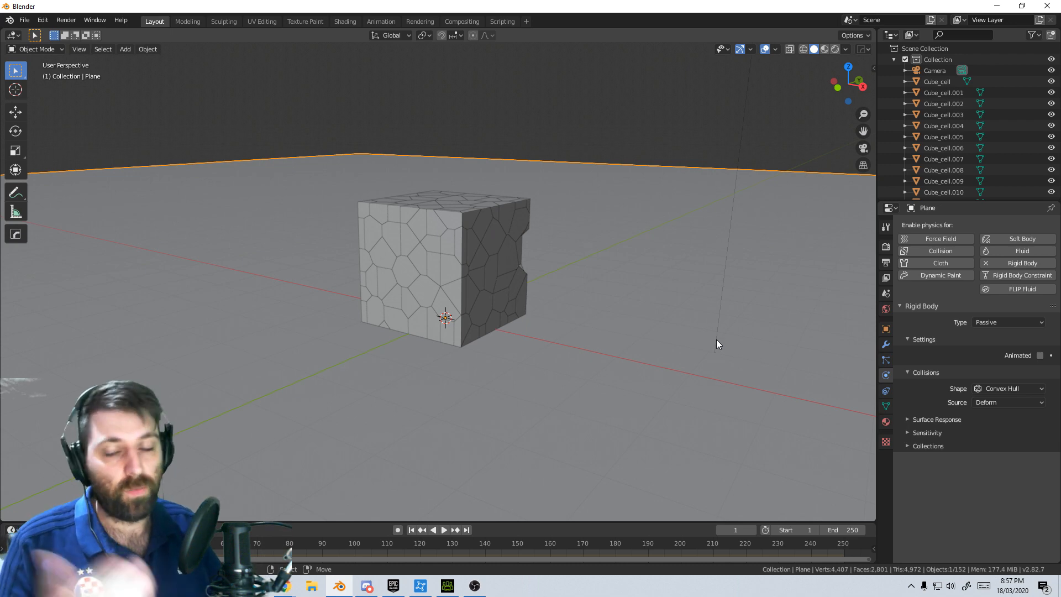
mouse_move(509, 352)
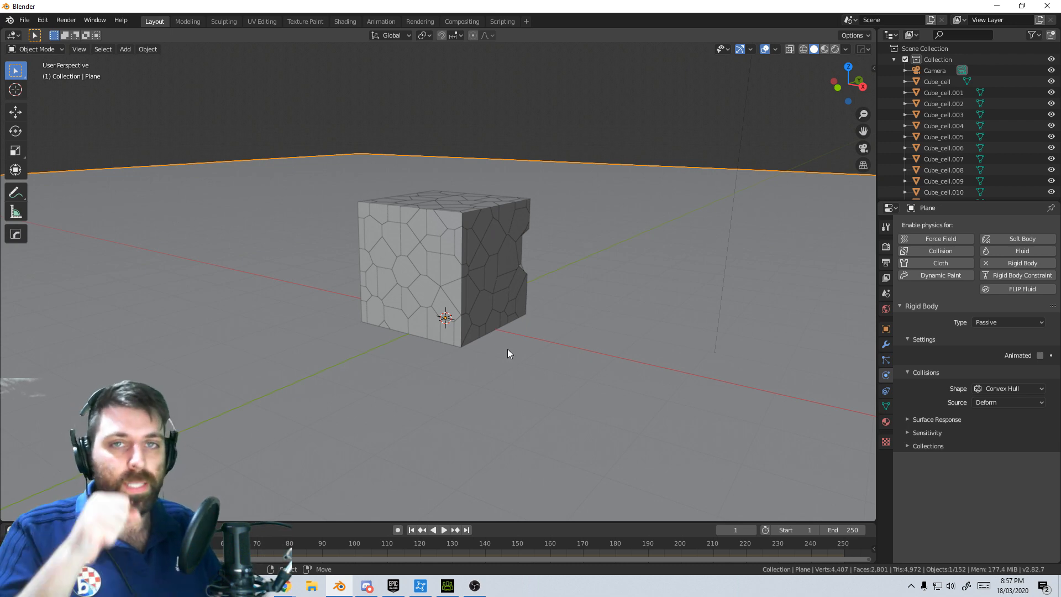
mouse_move(494, 365)
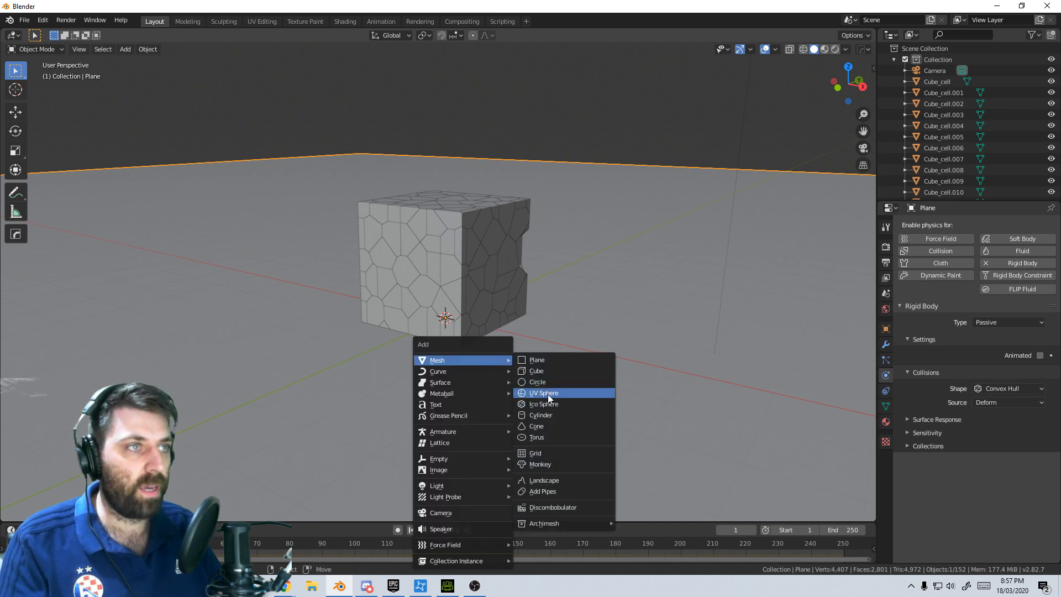
Add a smooth-shaded UV sphere above the cube as an active rigid body and play it falling
click(544, 394)
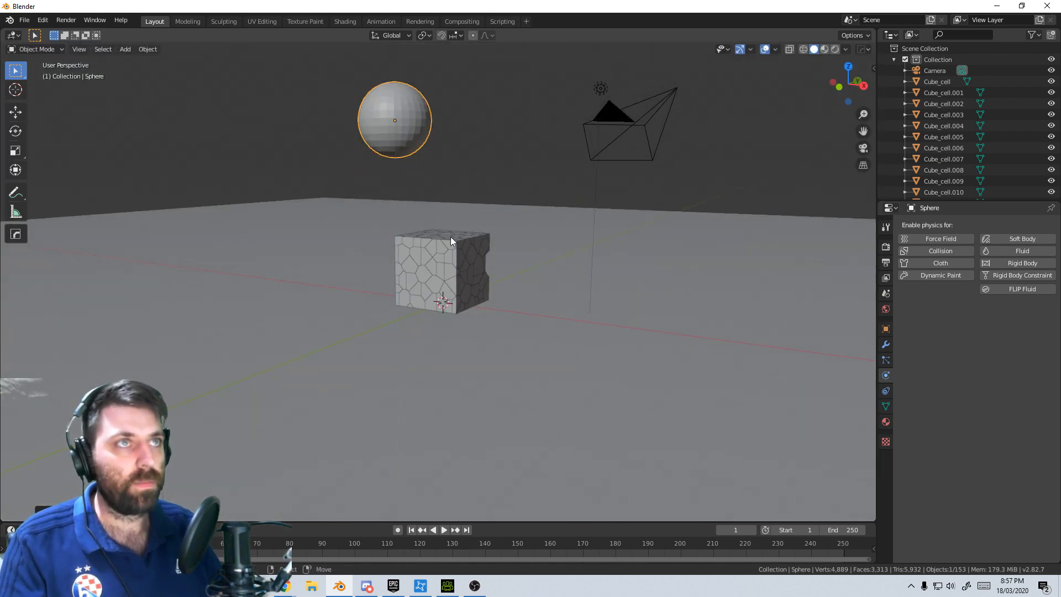
click(1022, 263)
text(smooth)
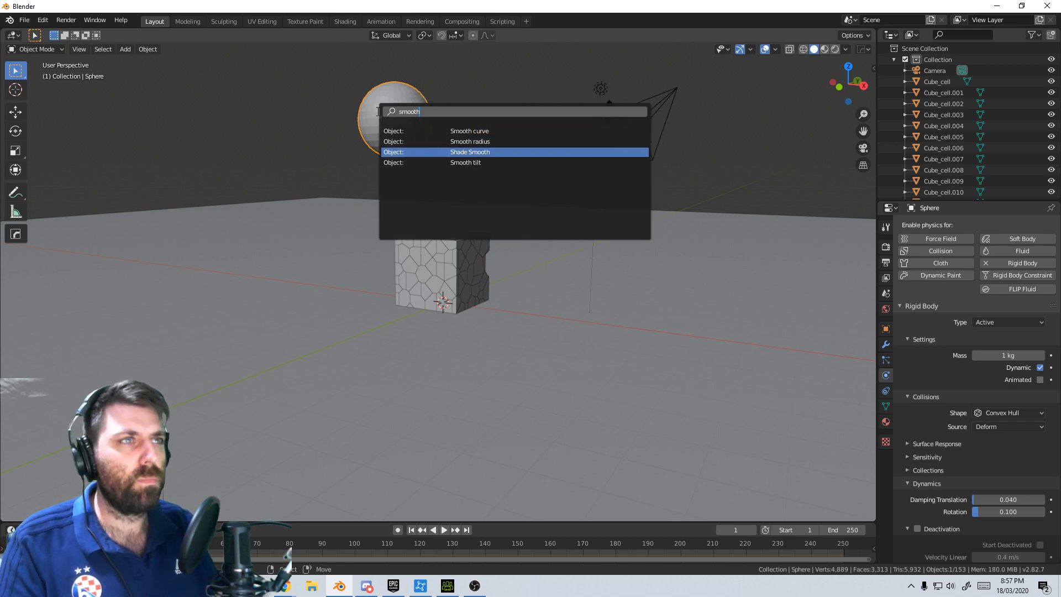
click(470, 152)
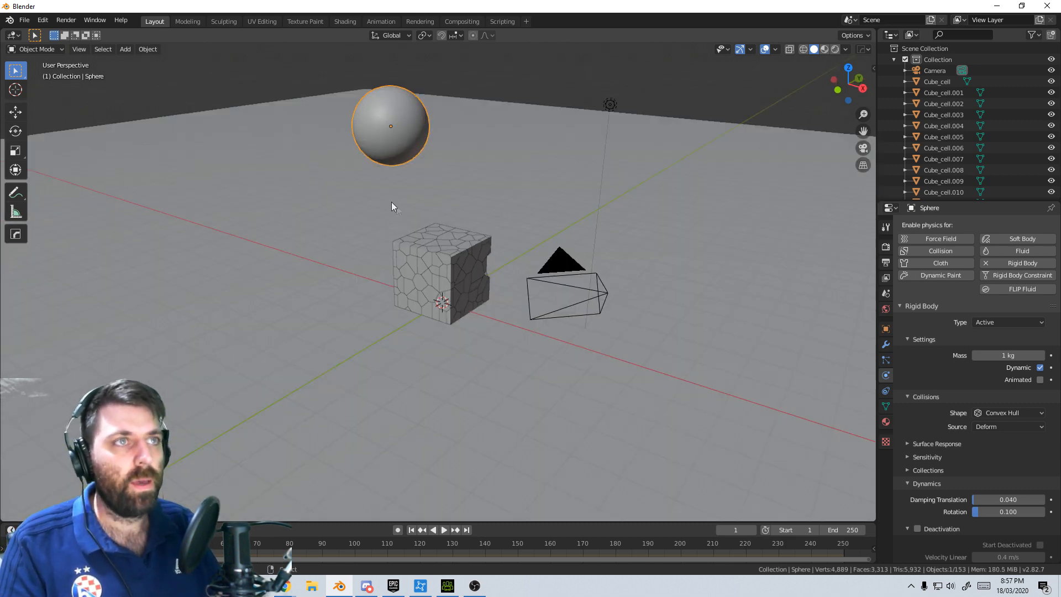
click(438, 530)
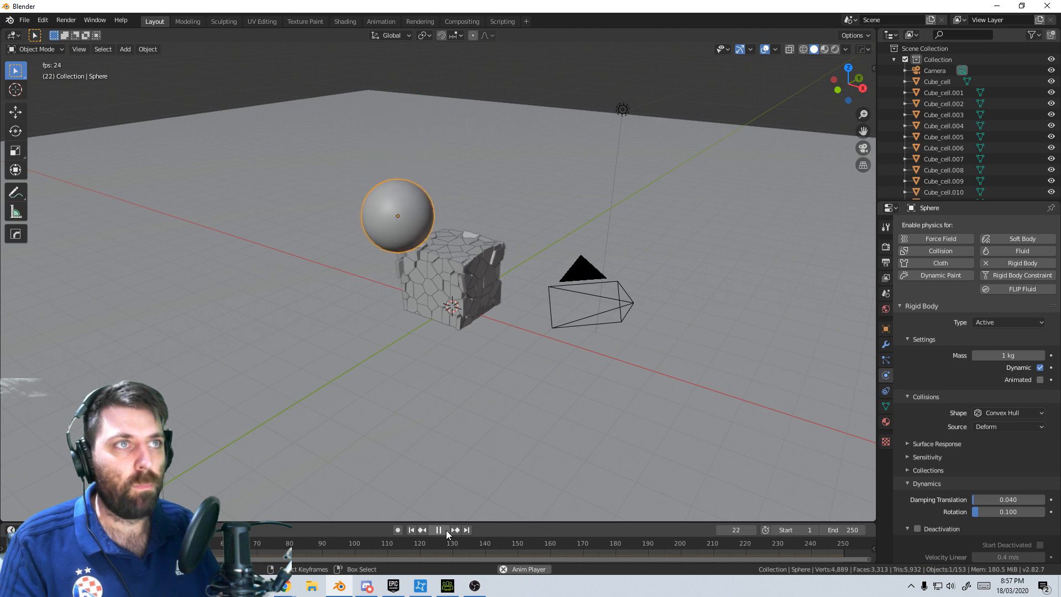
click(438, 530)
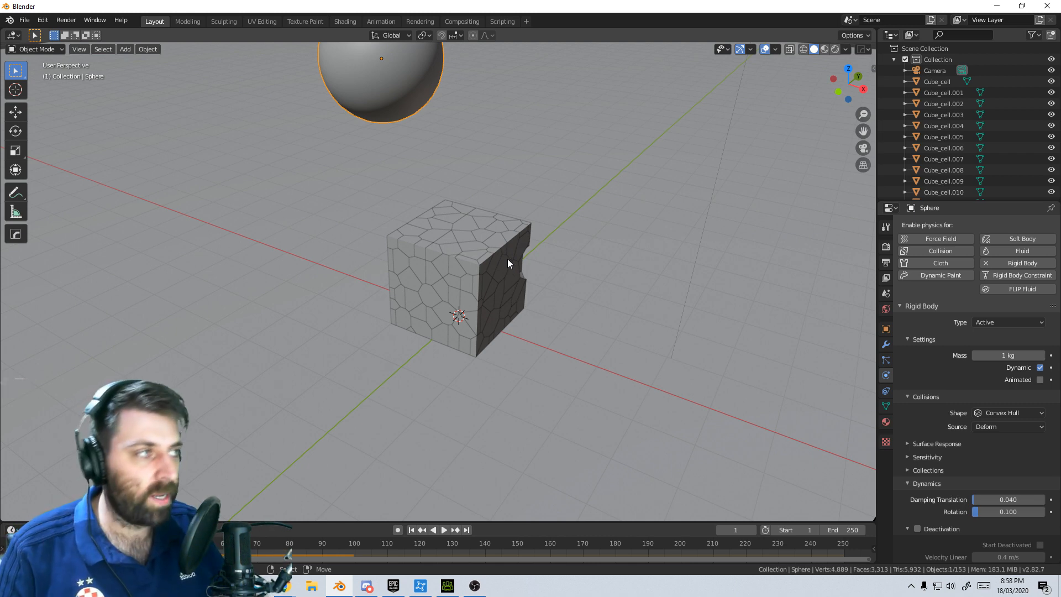
mouse_move(479, 290)
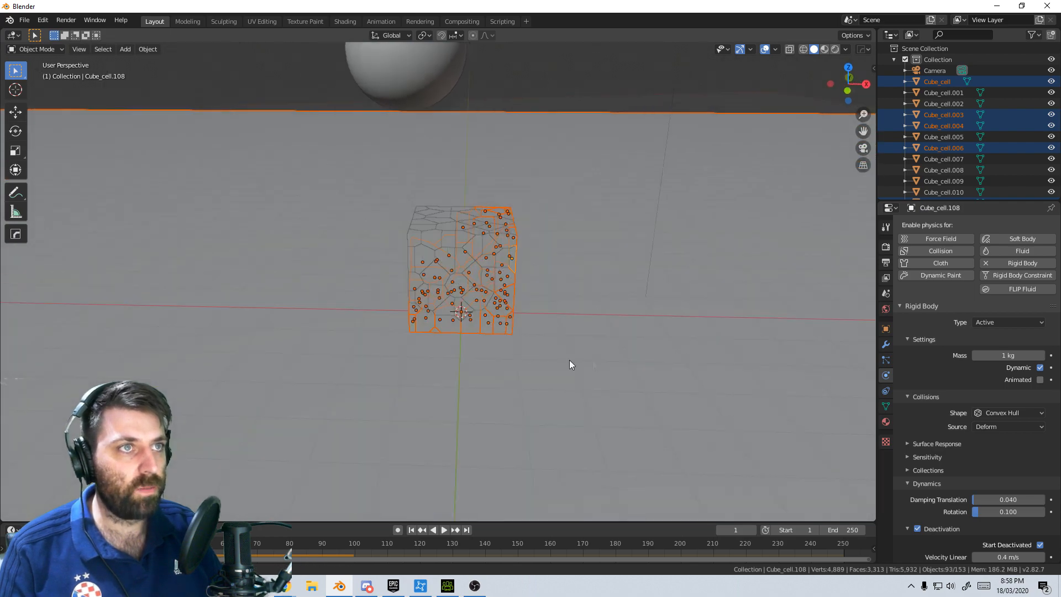
Orbit around the cube and select the fractured cell pieces on one side, Cube_cell.108 active
drag(570, 364, 548, 351)
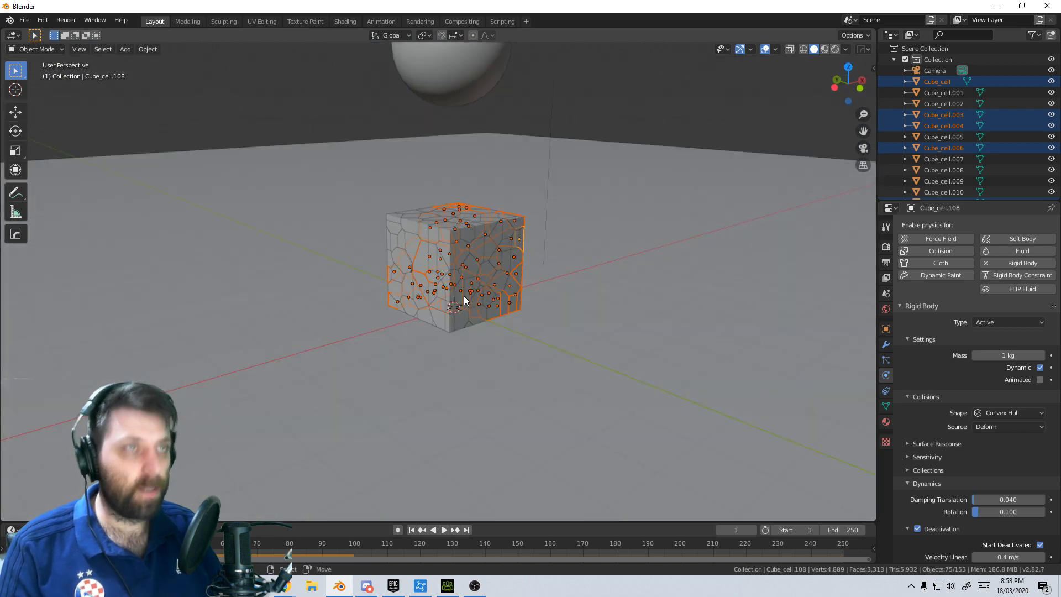
key(7)
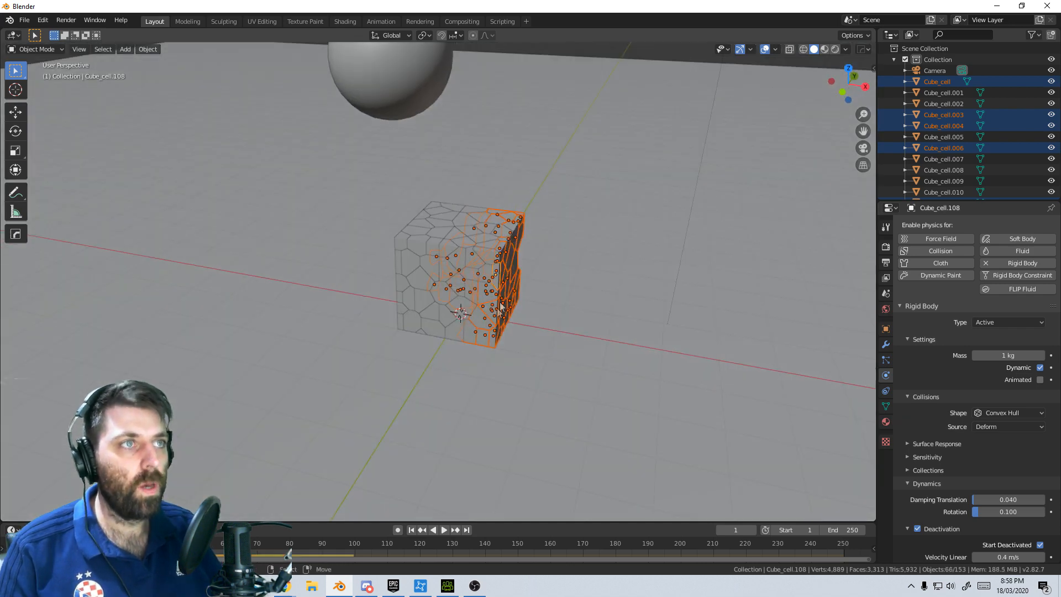
Make Cube_cell.108 a Passive rigid body and copy that setting to all selected side pieces
click(1008, 322)
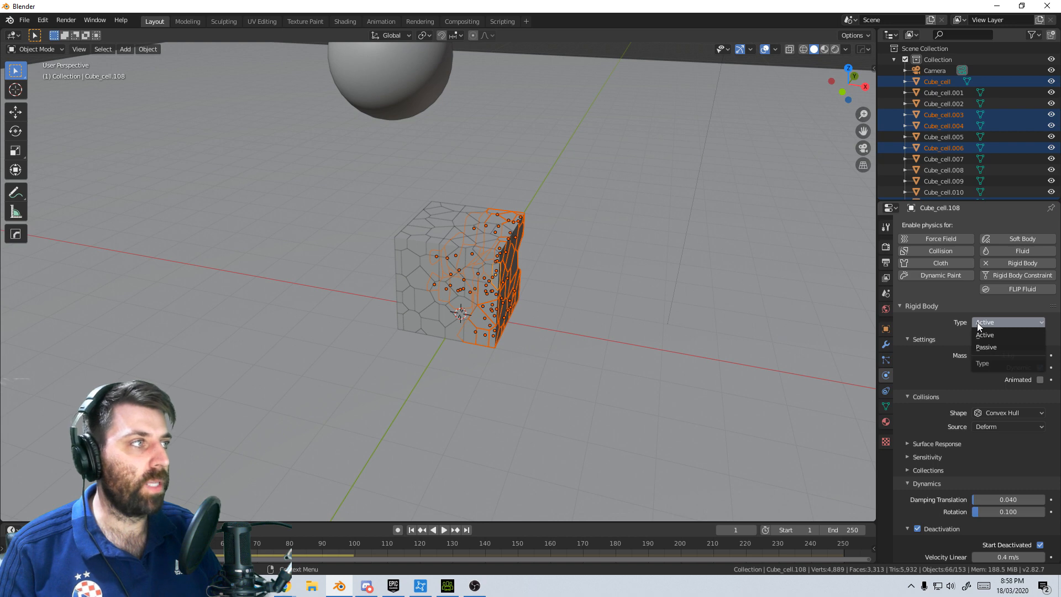
click(986, 347)
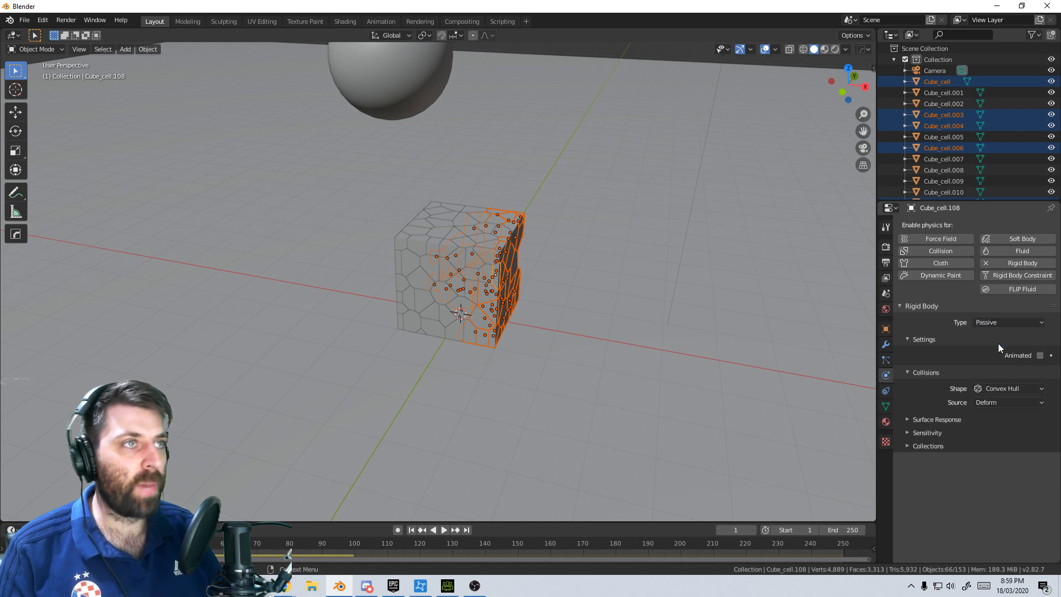
click(147, 49)
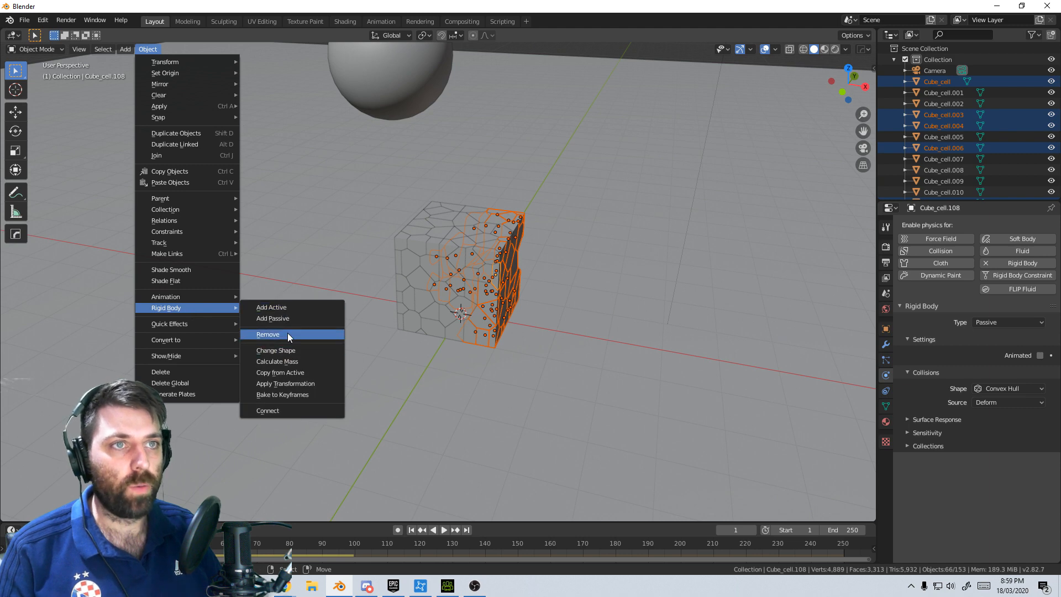
click(267, 334)
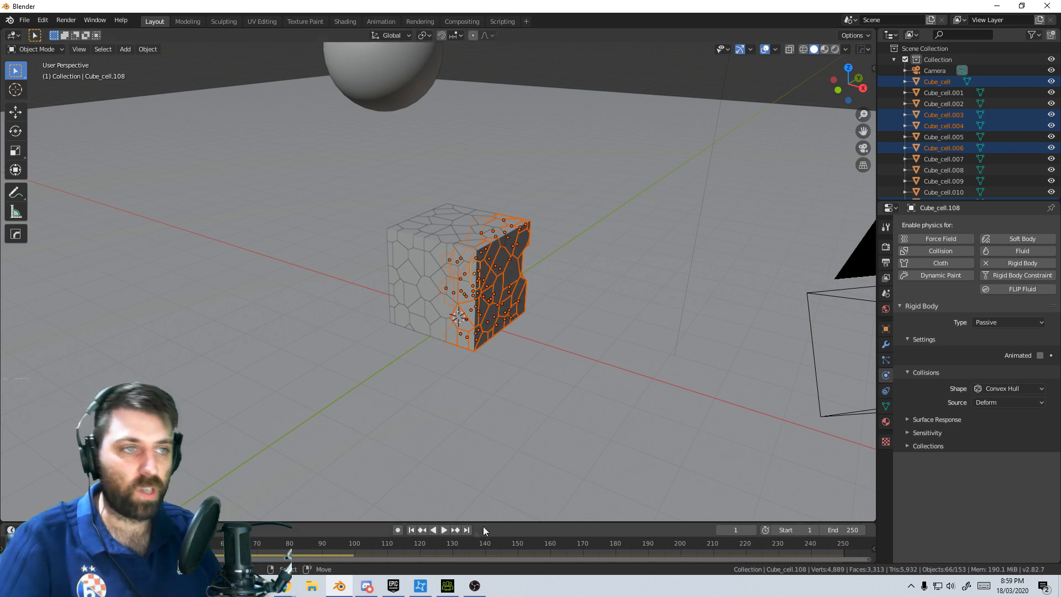
Play the simulation so the sphere smashes the cube, then select the ground plane
click(443, 530)
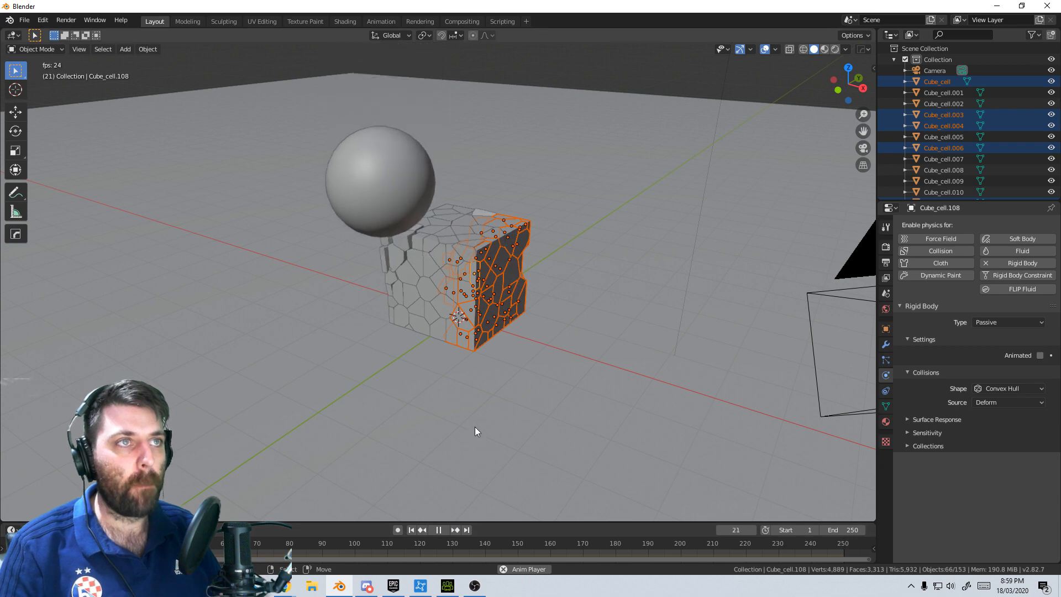
click(438, 530)
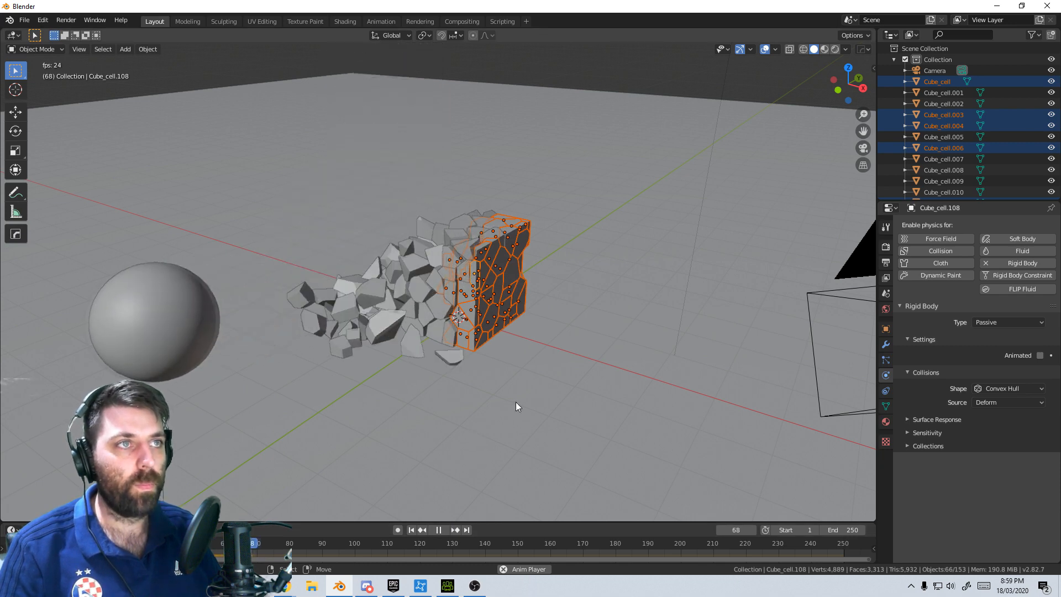
click(438, 530)
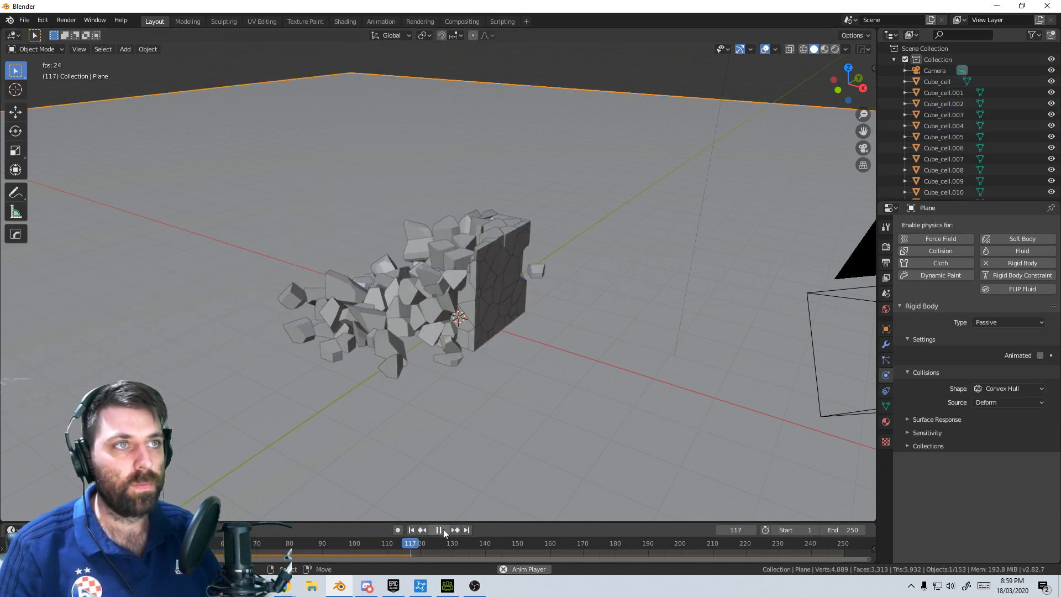